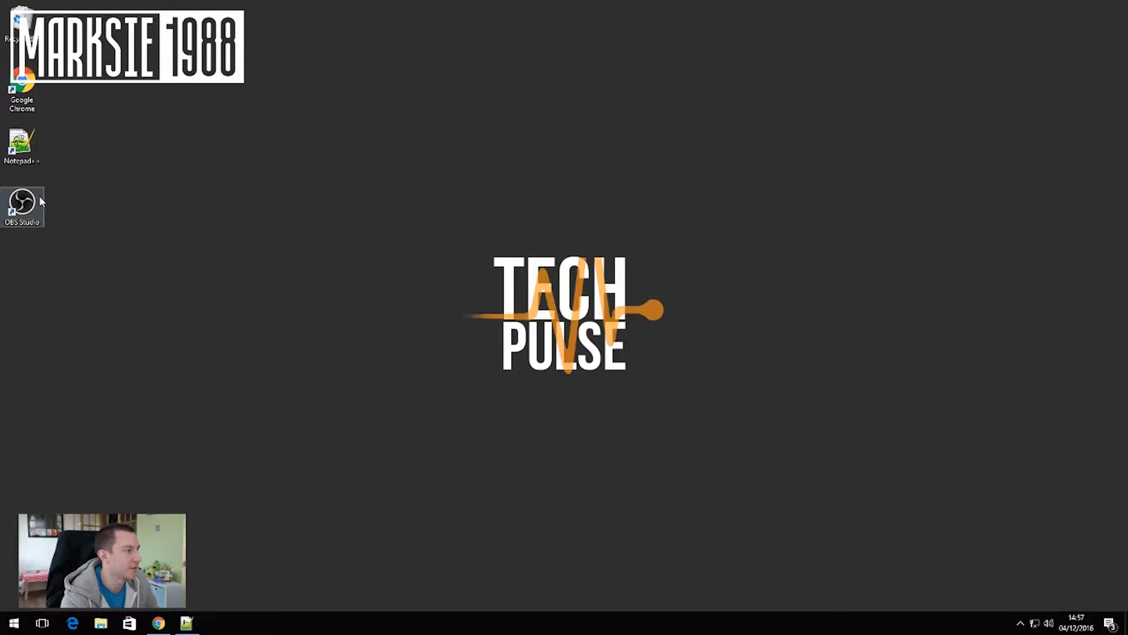
{"action": "mouse_move", "coordinate": [23, 205]}
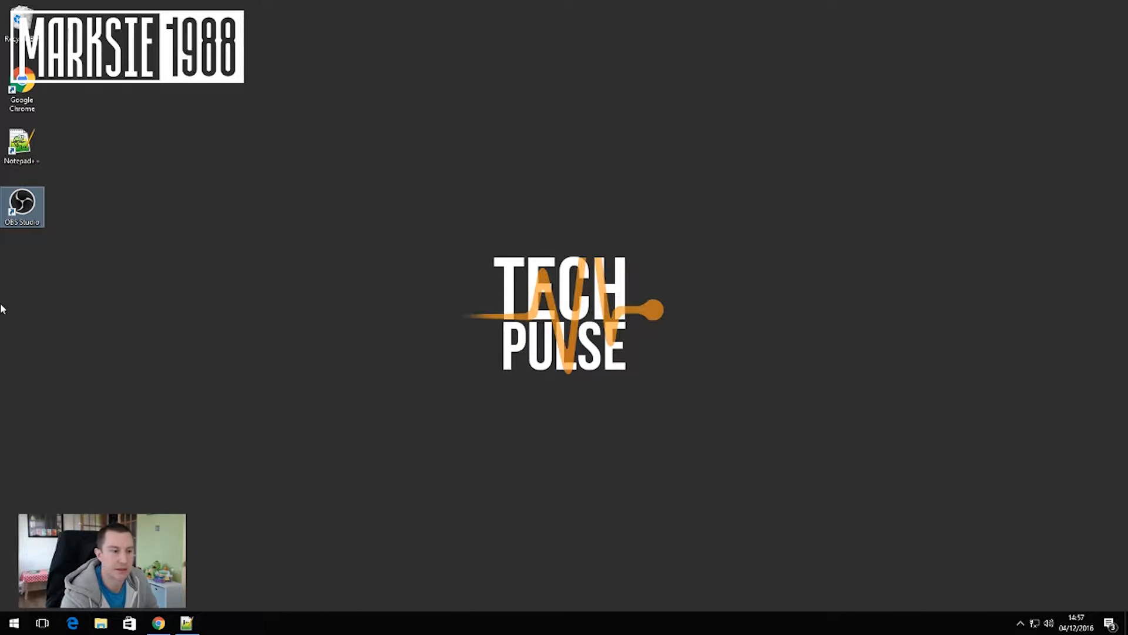
Step: Download the TechPulse/FacebookLiveReactions repository from GitHub as a ZIP to the desktop
{"action": "left_click", "coordinate": [157, 623]}
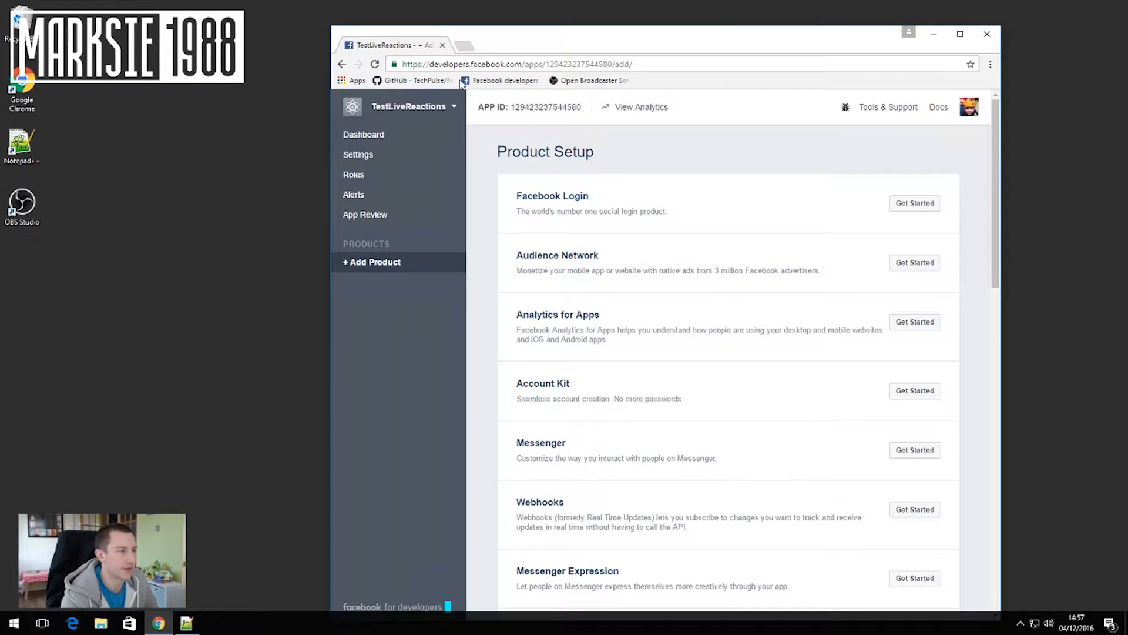
{"action": "left_click", "coordinate": [571, 45]}
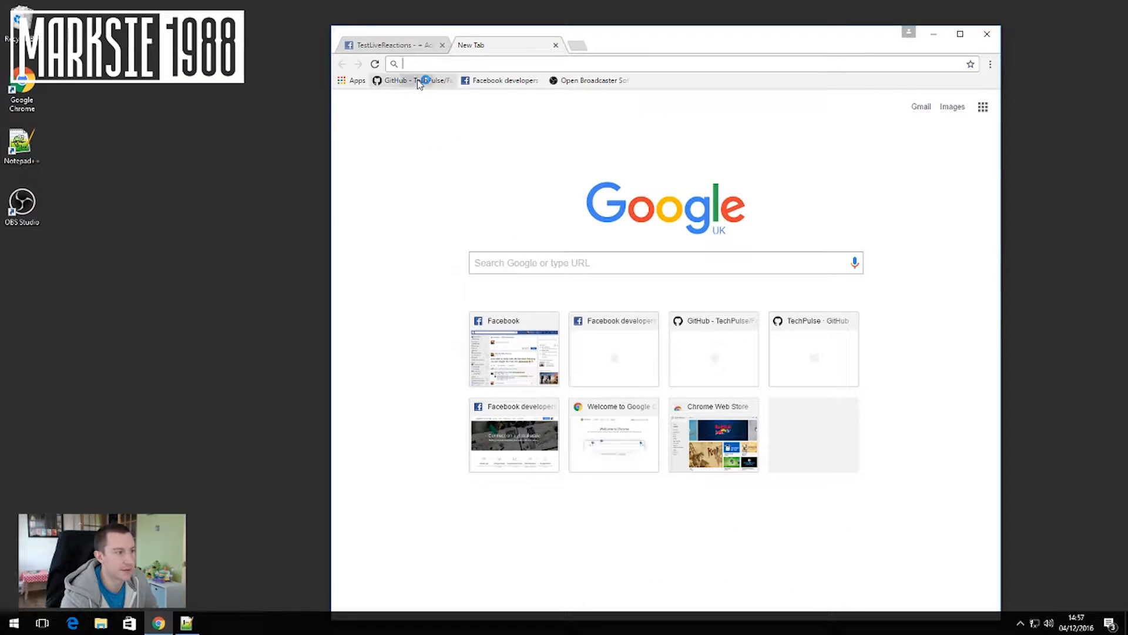
{"action": "left_click", "coordinate": [407, 80]}
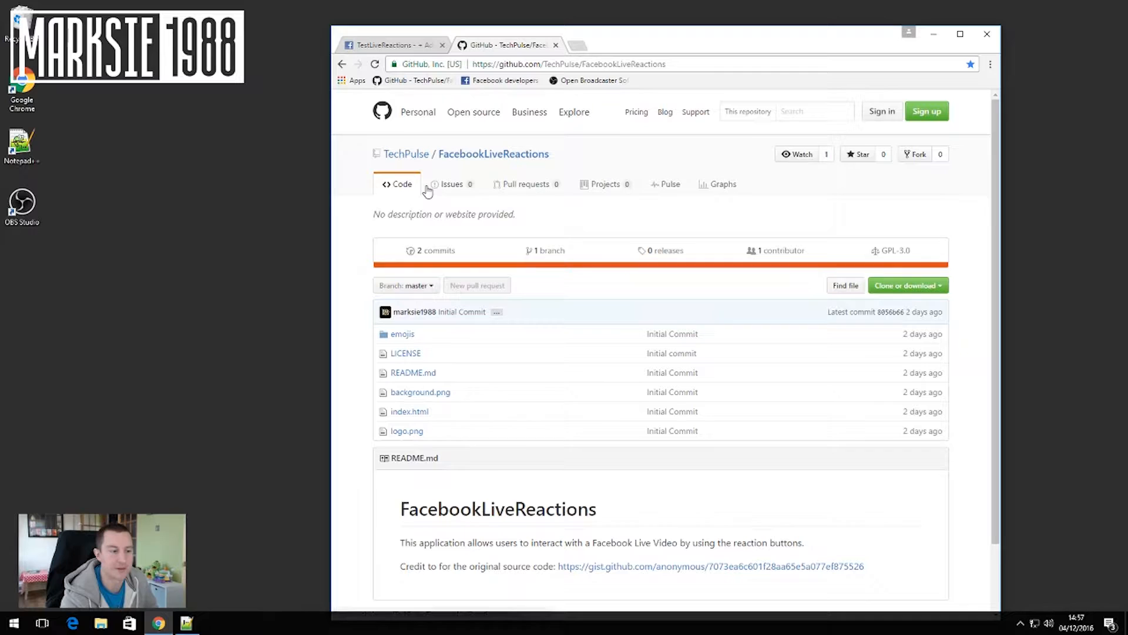
{"action": "scroll", "scroll_direction": "down", "scroll_amount": 3}
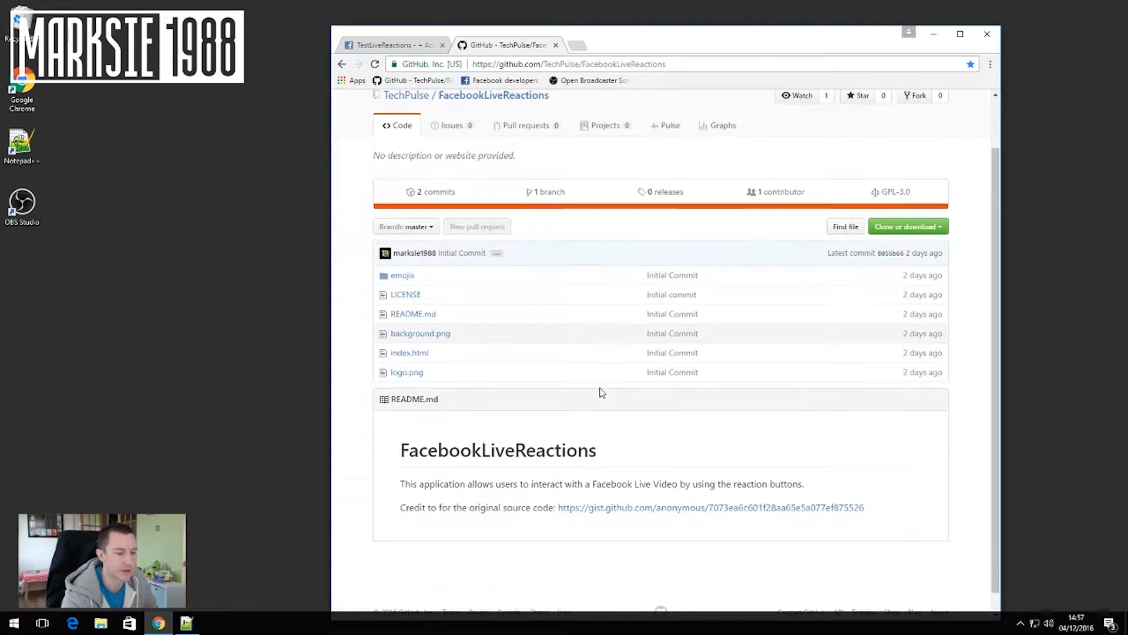
{"action": "scroll", "scroll_direction": "up", "scroll_amount": 3}
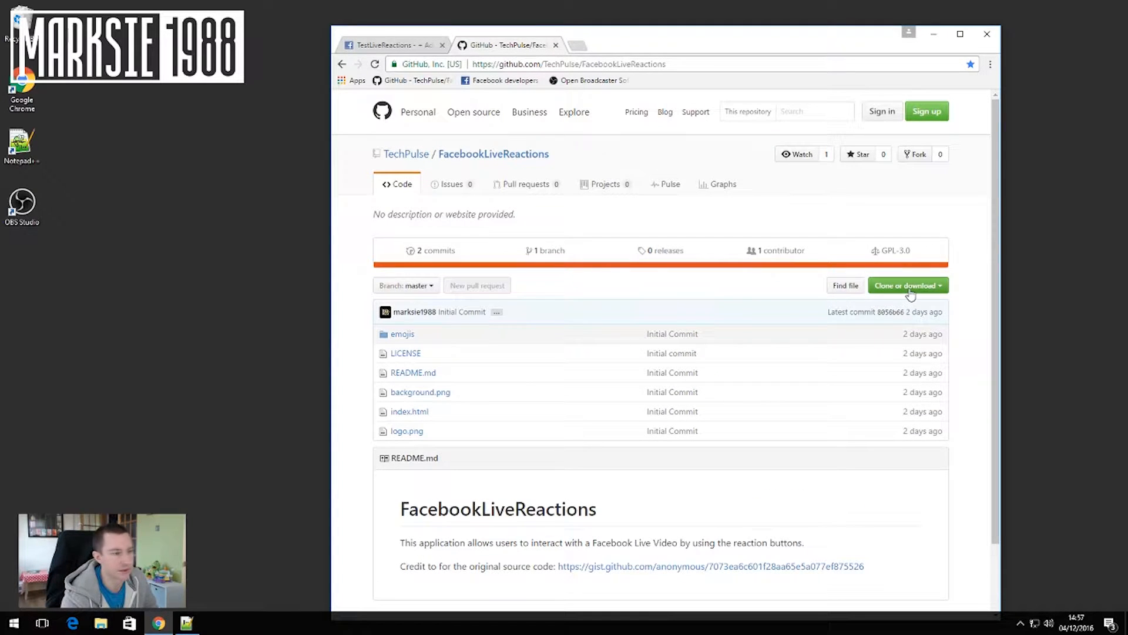
{"action": "left_click", "coordinate": [907, 285]}
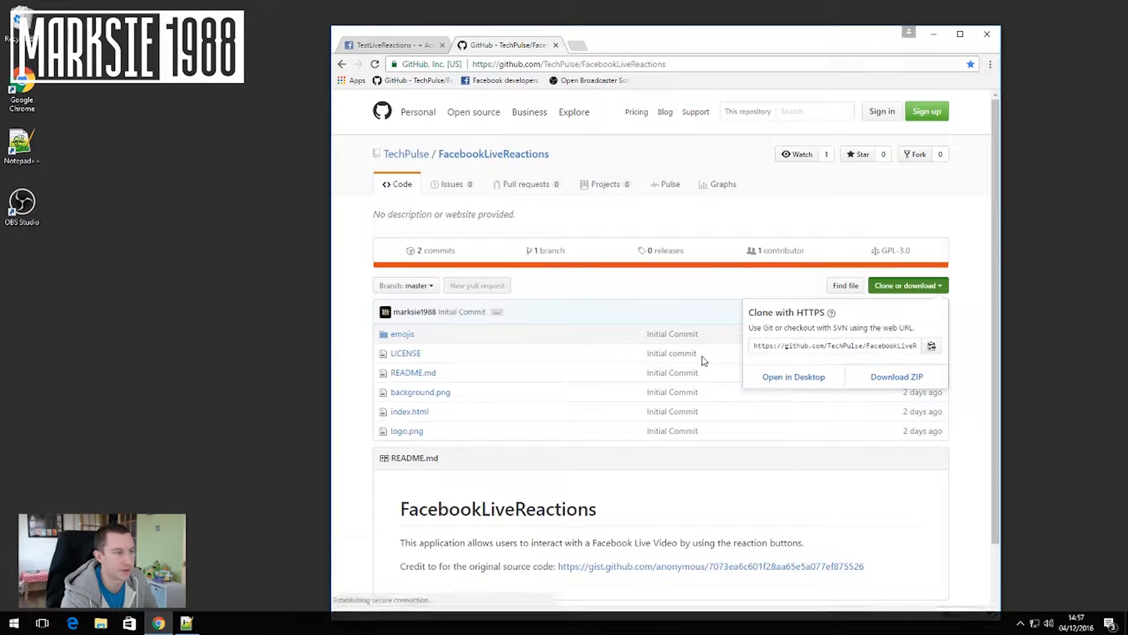
{"action": "left_click", "coordinate": [897, 376]}
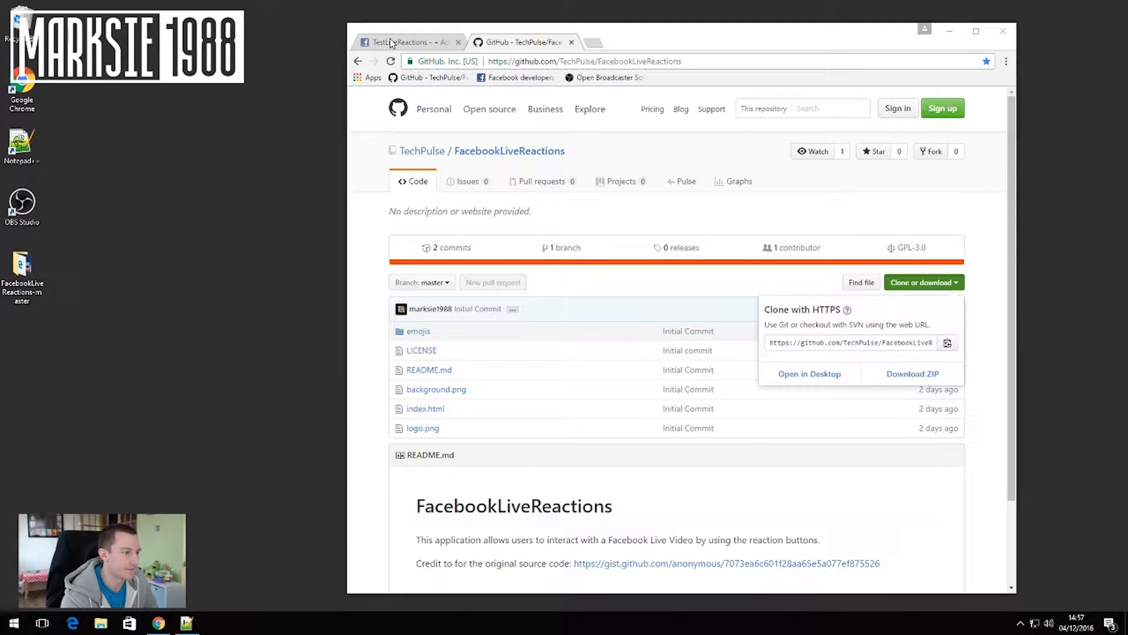
Step: Open the TestLiveReactions app's Access Token Tool, then reload the externally modified index.html
{"action": "left_click", "coordinate": [403, 41]}
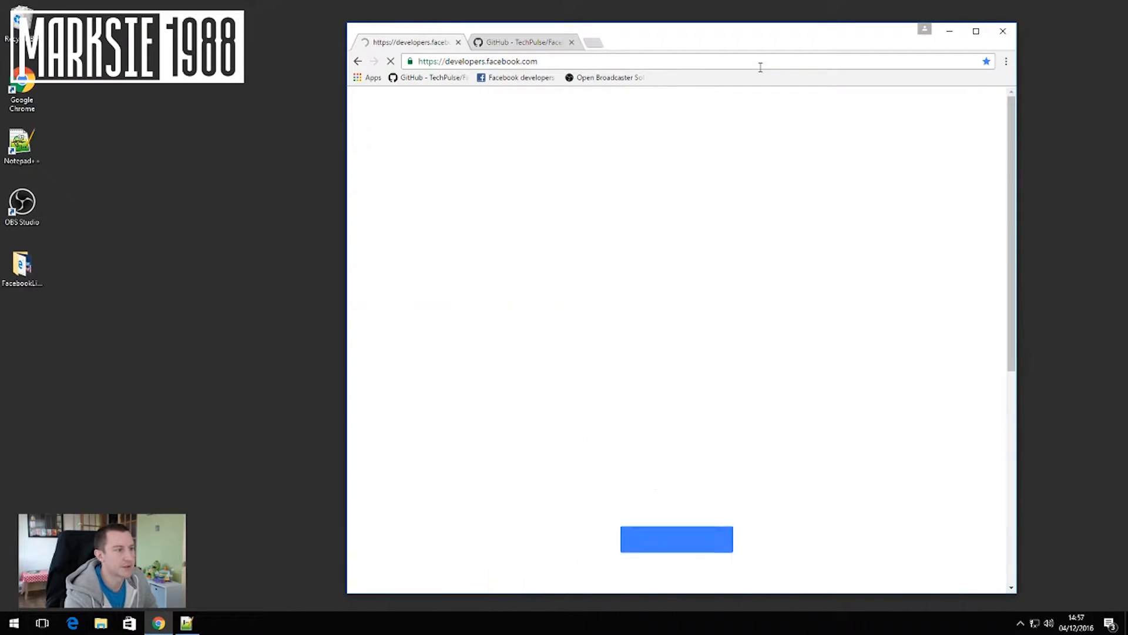
{"action": "left_click", "coordinate": [923, 104]}
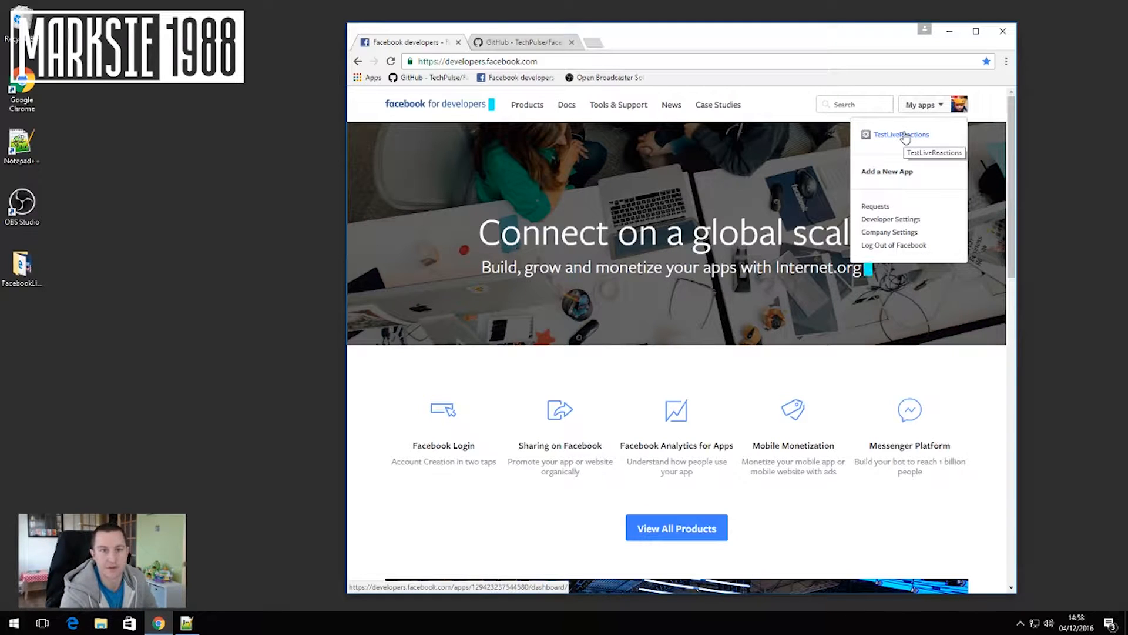
{"action": "left_click", "coordinate": [900, 135]}
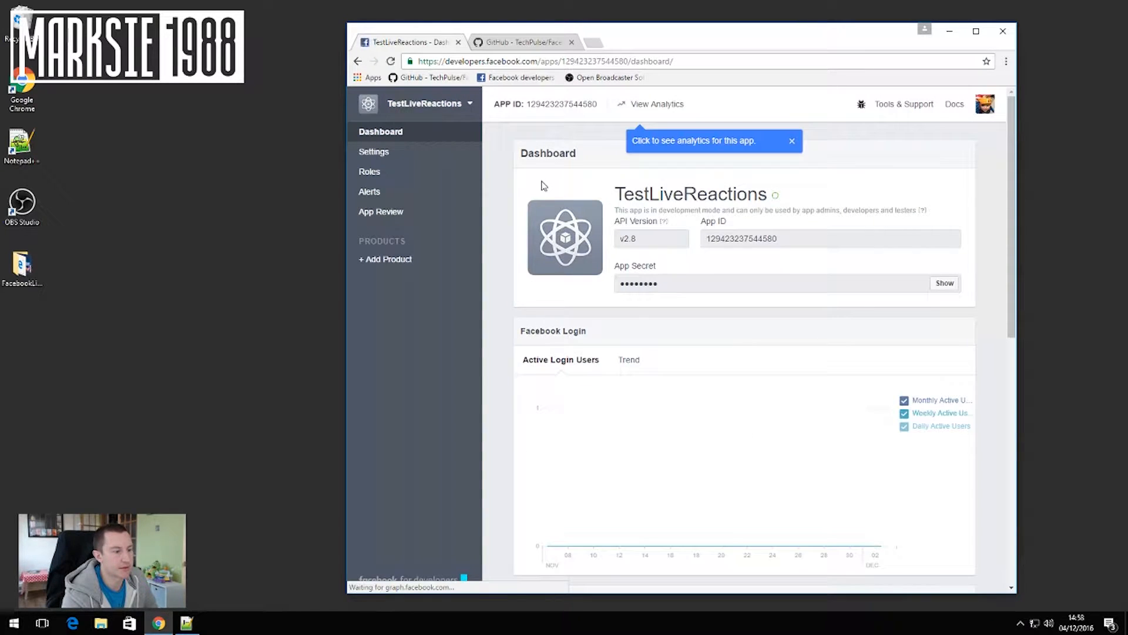
{"action": "mouse_move", "coordinate": [930, 121]}
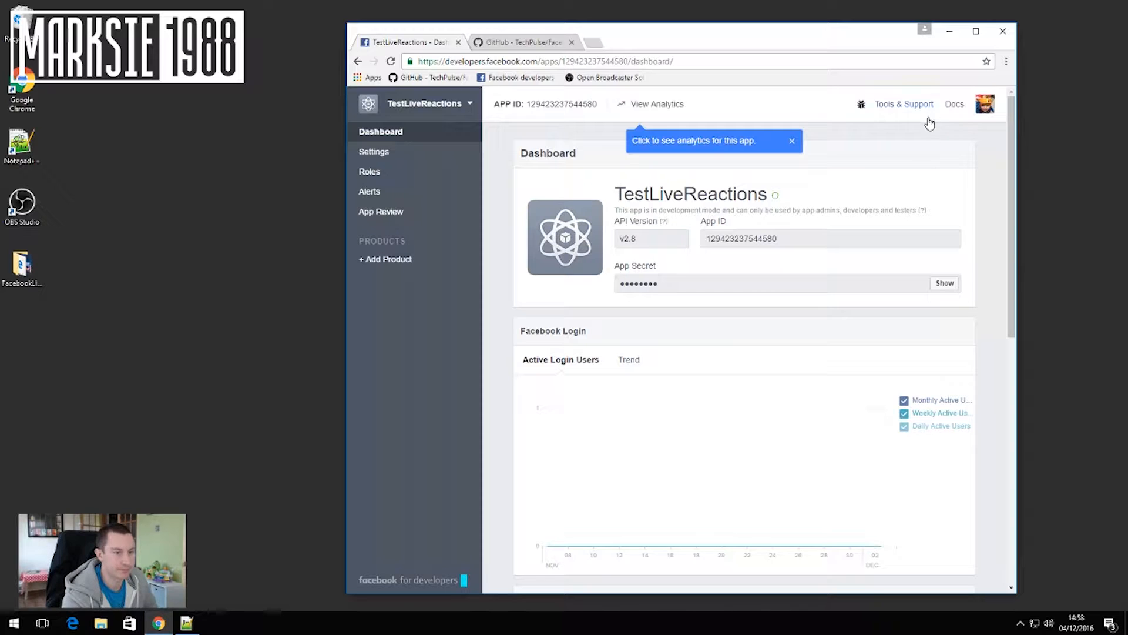
{"action": "left_click", "coordinate": [904, 103]}
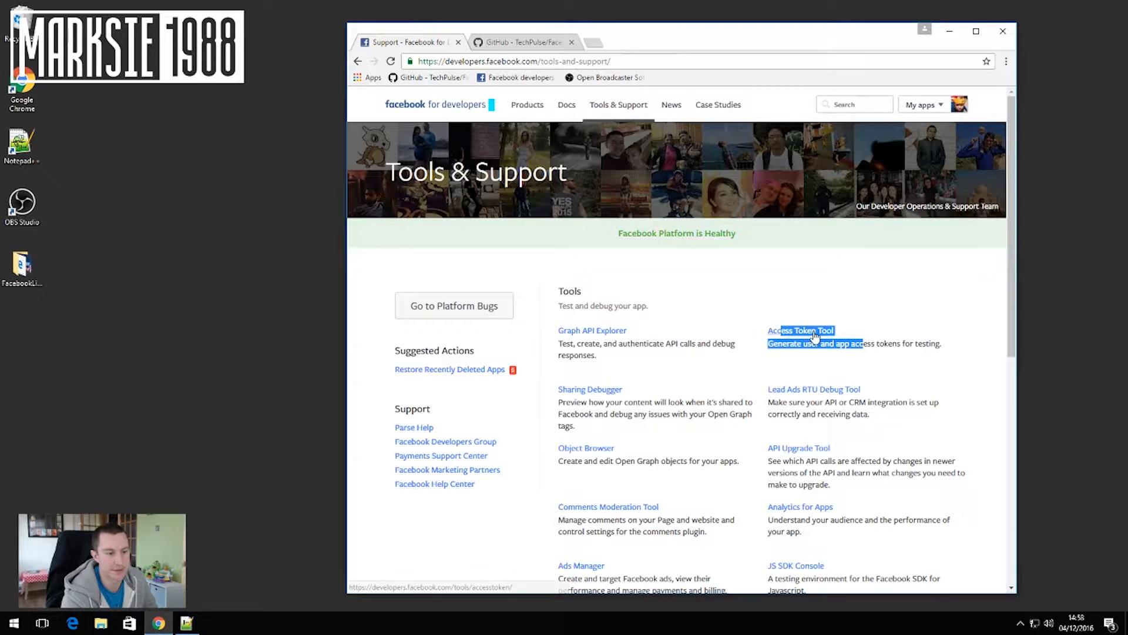
{"action": "left_click", "coordinate": [800, 331]}
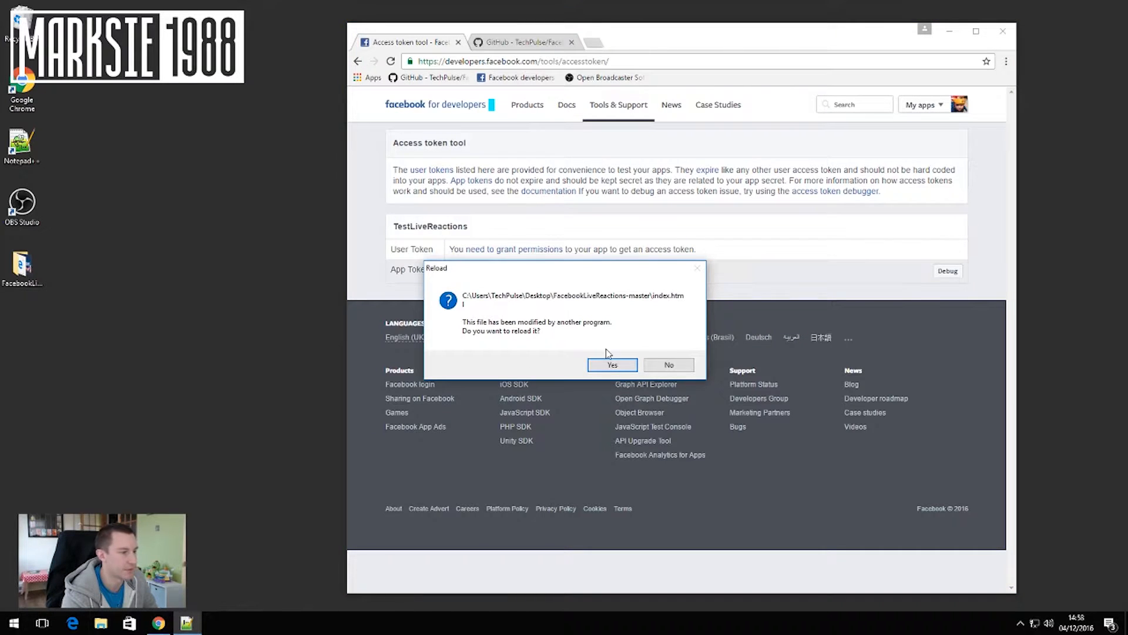
{"action": "left_click", "coordinate": [612, 364]}
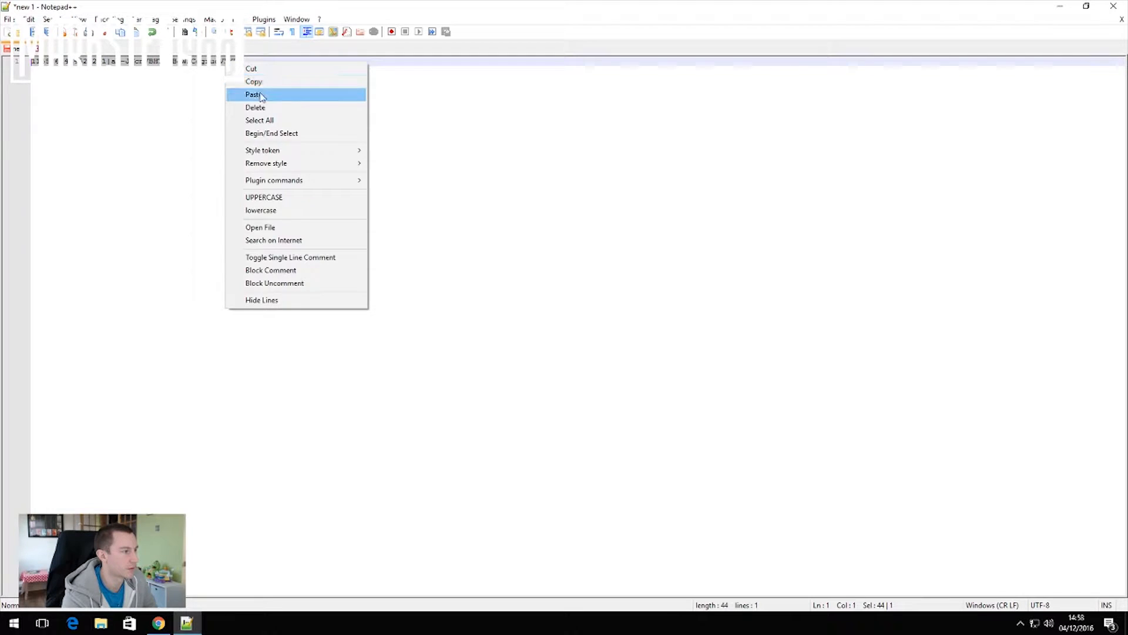
Step: Paste the token into a scratch note, open index.html in Notepad++, and select ACCESS_TOKEN_HERE
{"action": "left_click", "coordinate": [253, 94]}
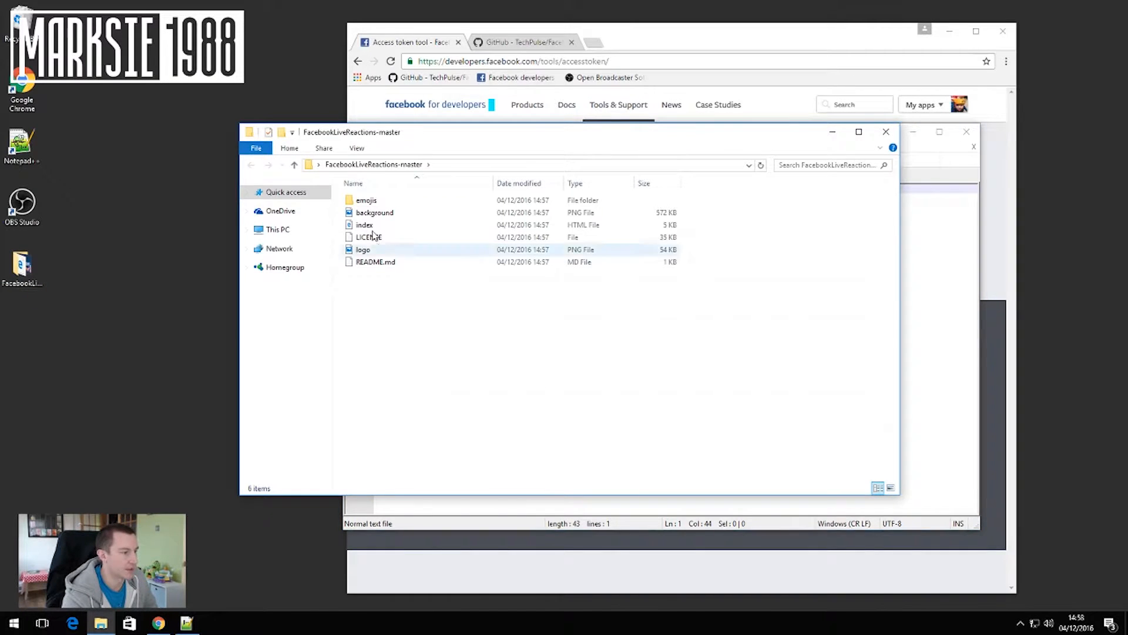
{"action": "right_click", "coordinate": [365, 224]}
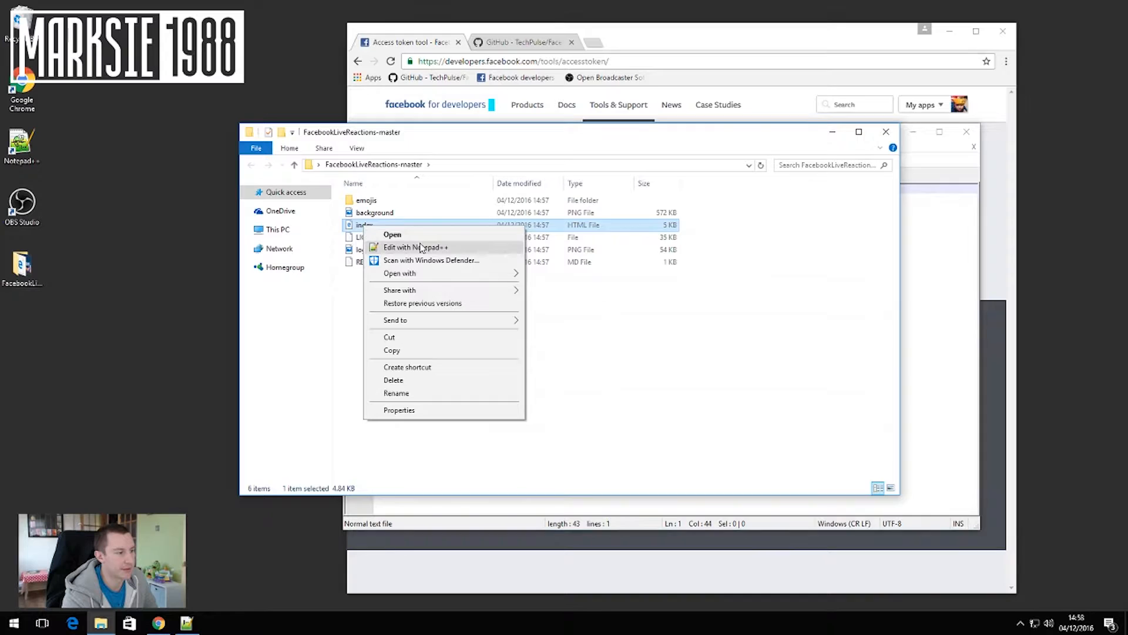
{"action": "left_click", "coordinate": [415, 246]}
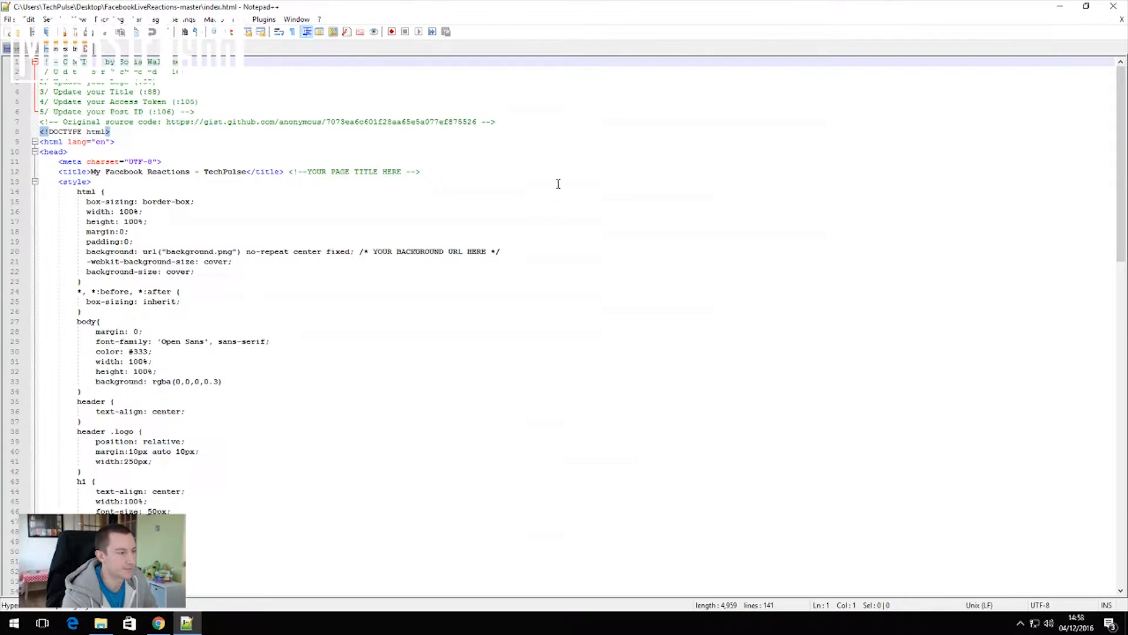
{"action": "scroll", "scroll_direction": "down", "scroll_amount": 3}
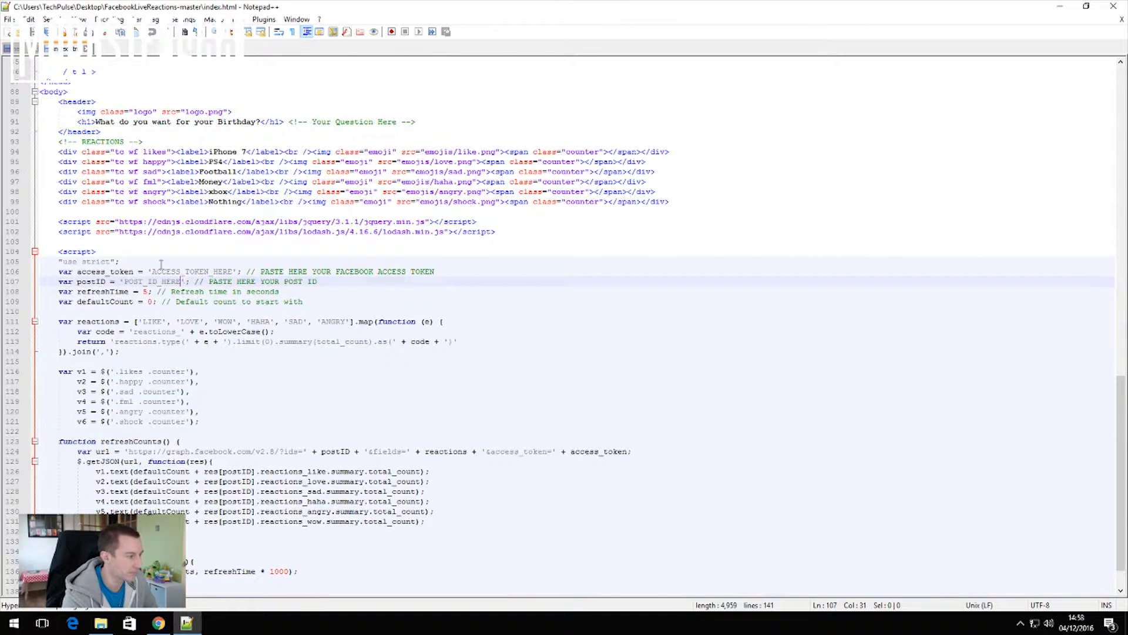
{"action": "double_click", "coordinate": [191, 272]}
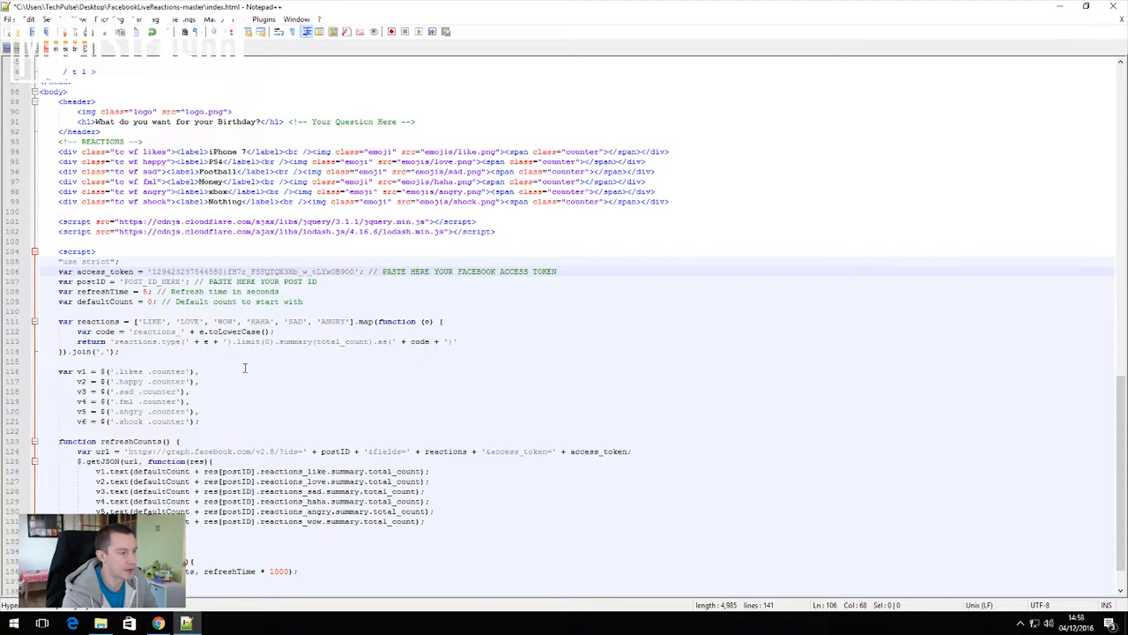
{"action": "mouse_move", "coordinate": [282, 359]}
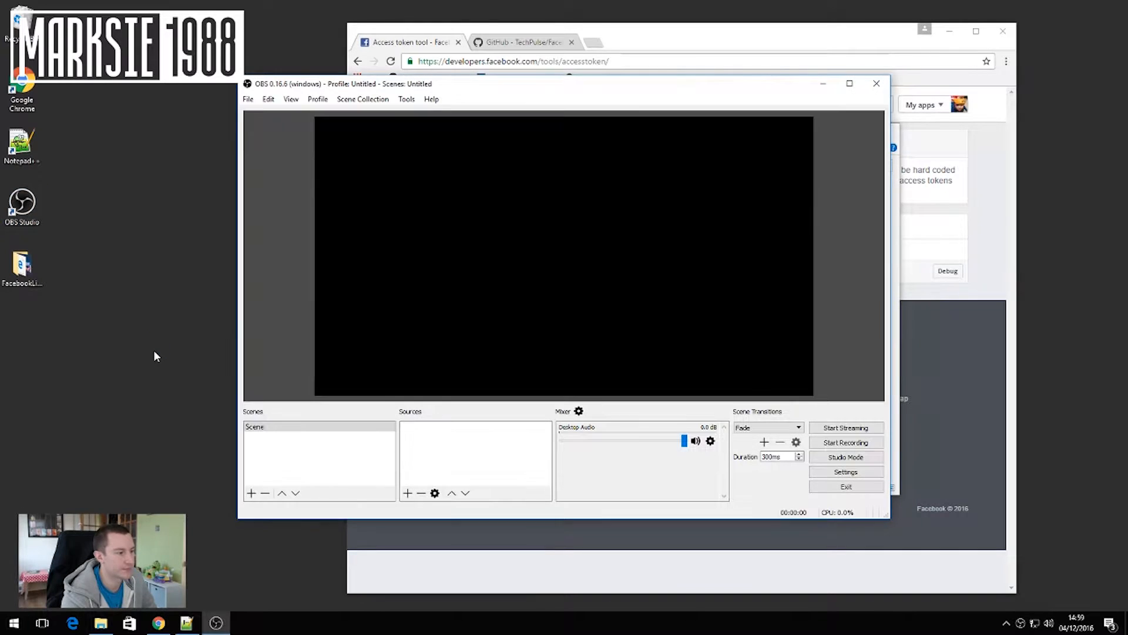
Step: Create the Live Reactions scene and add a new browser source to it
{"action": "left_click", "coordinate": [251, 493]}
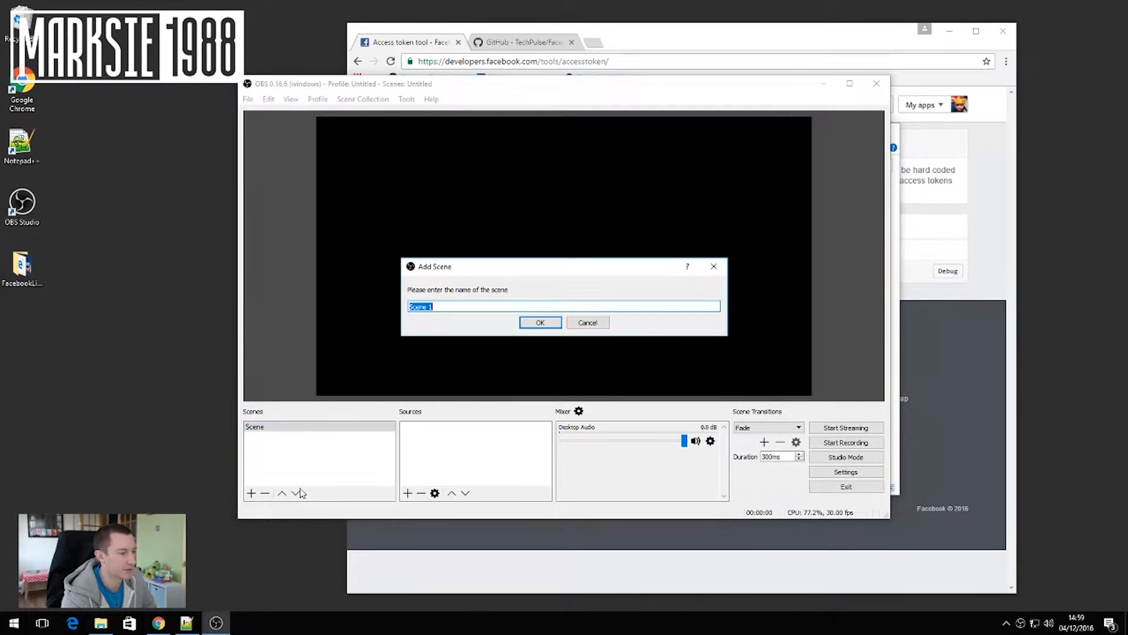
{"action": "type", "text": "Live Reaction"}
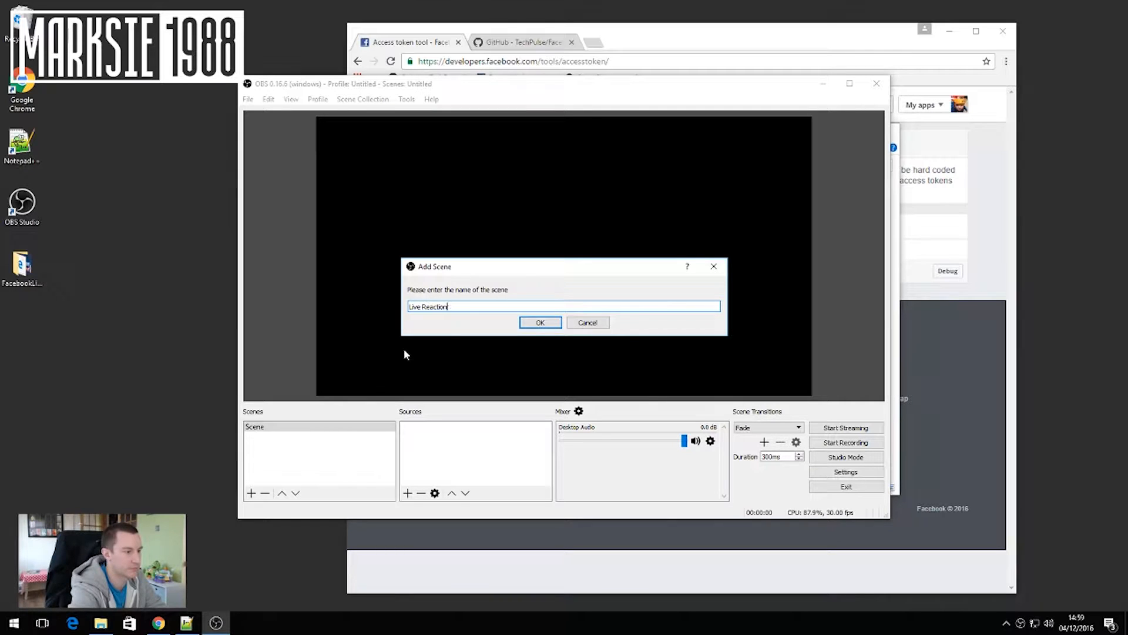
{"action": "left_click", "coordinate": [539, 322]}
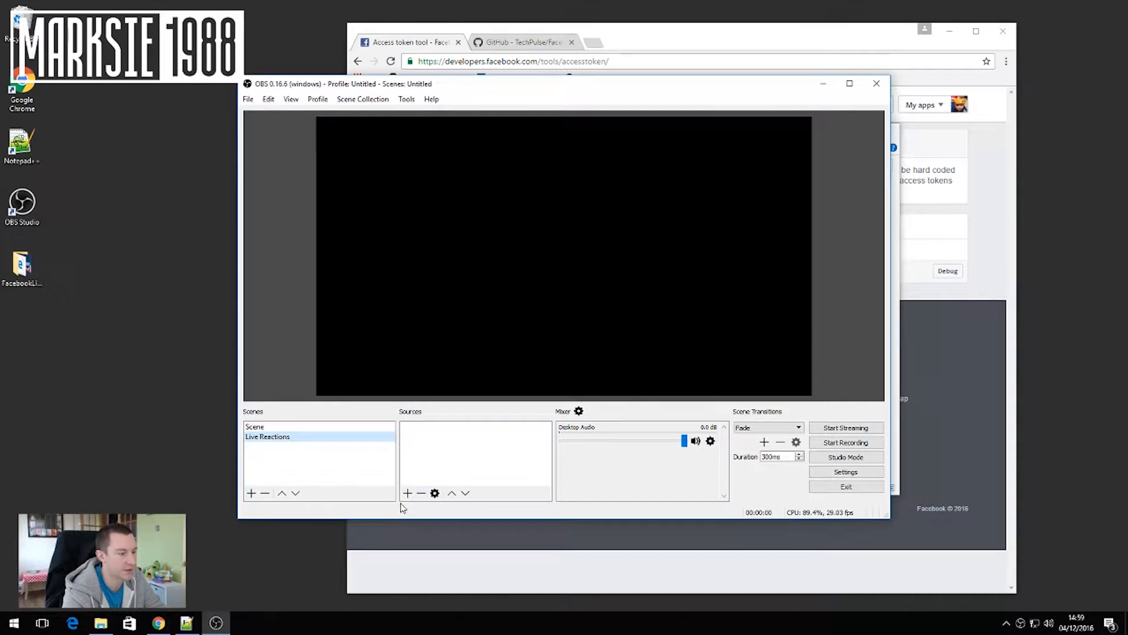
{"action": "left_click", "coordinate": [407, 494]}
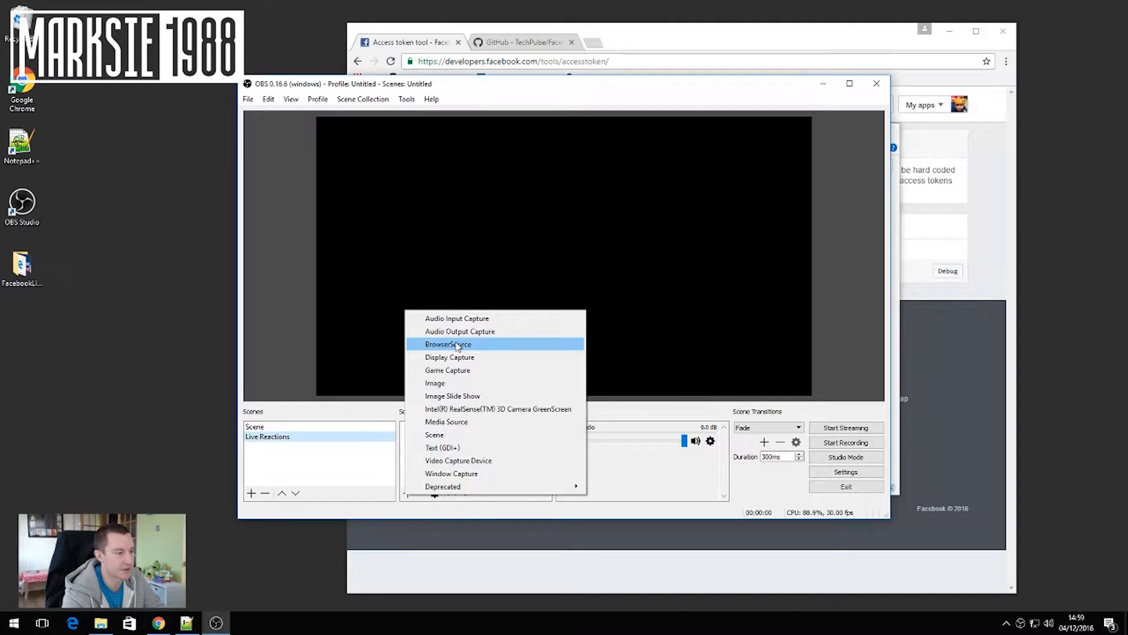
{"action": "left_click", "coordinate": [448, 344]}
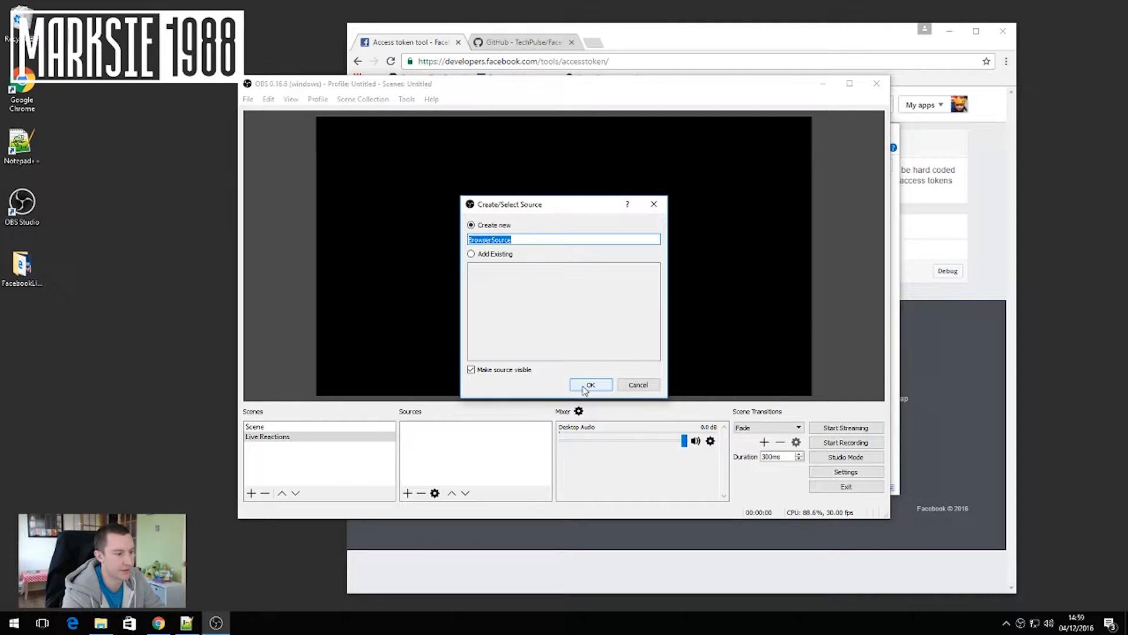
{"action": "left_click", "coordinate": [590, 384]}
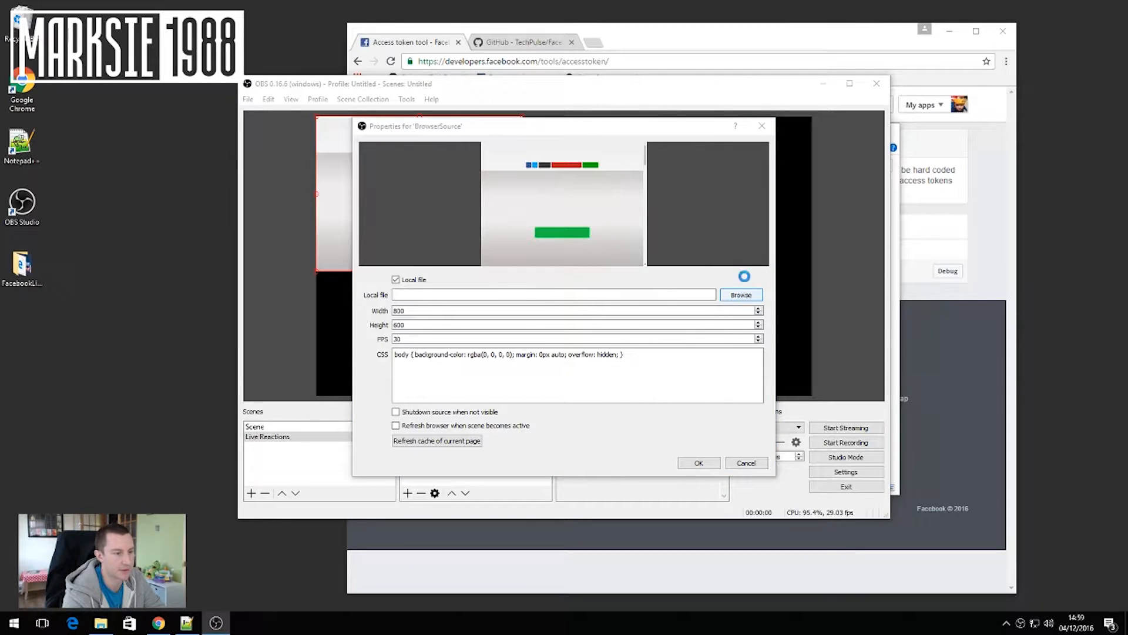
Step: Point the browser source at the local index.html file at 1920×1080
{"action": "left_click", "coordinate": [741, 295]}
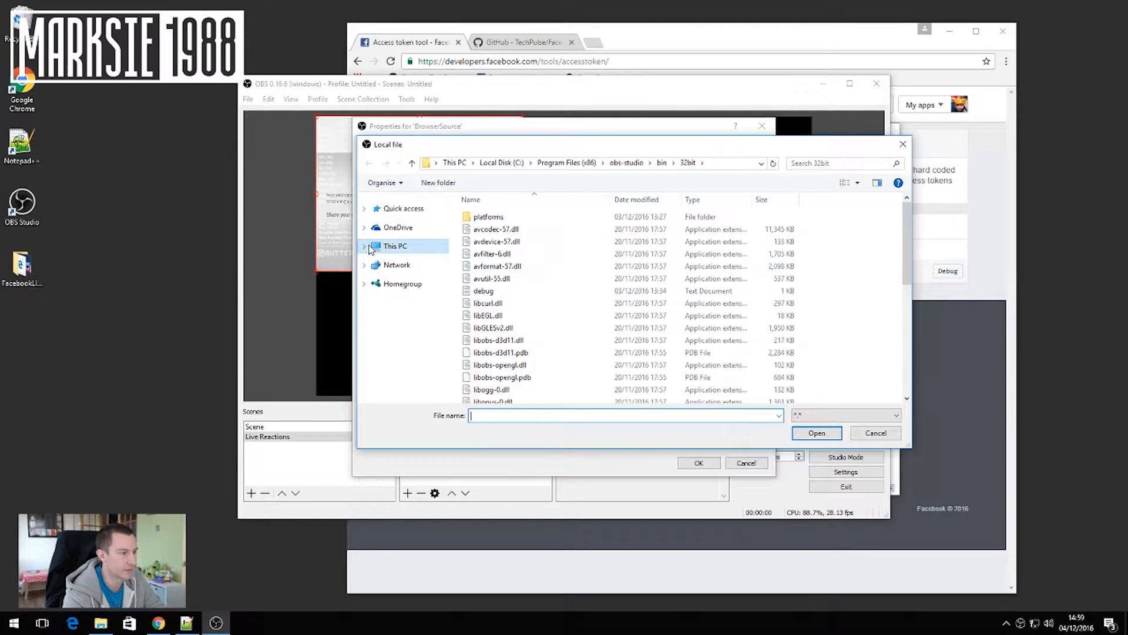
{"action": "left_click", "coordinate": [364, 246]}
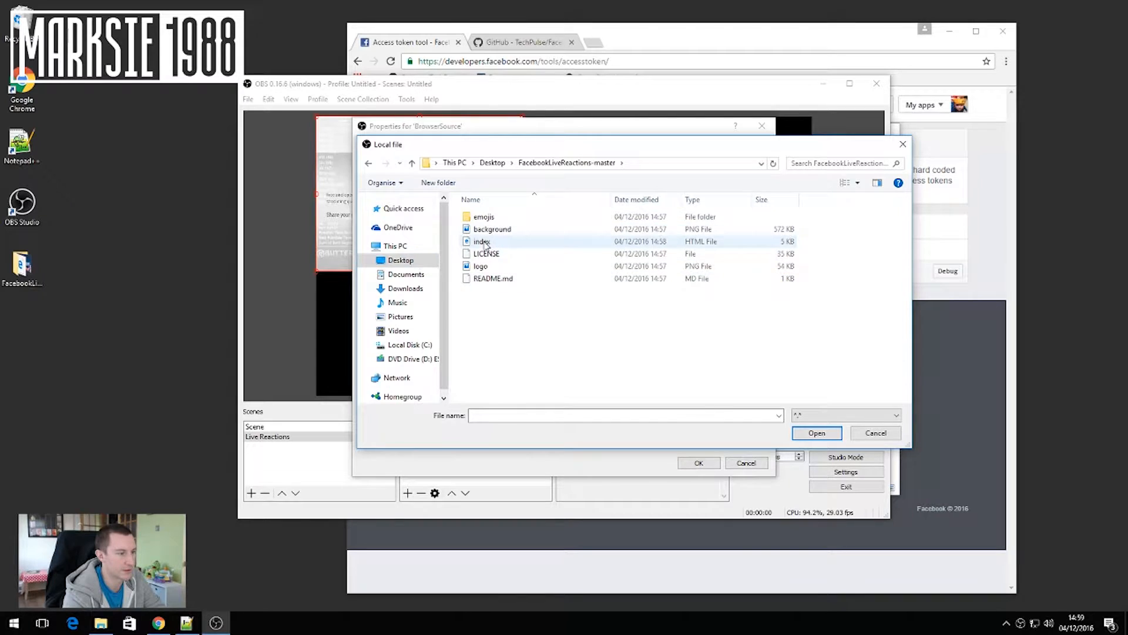
{"action": "left_click", "coordinate": [817, 432]}
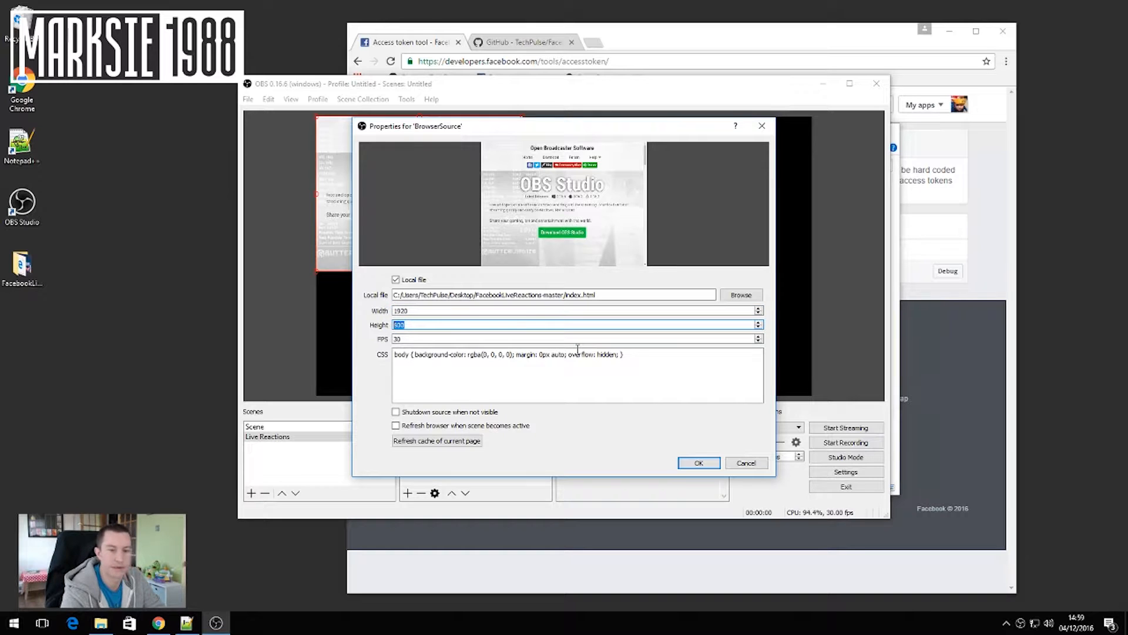
{"action": "type", "text": "1085"}
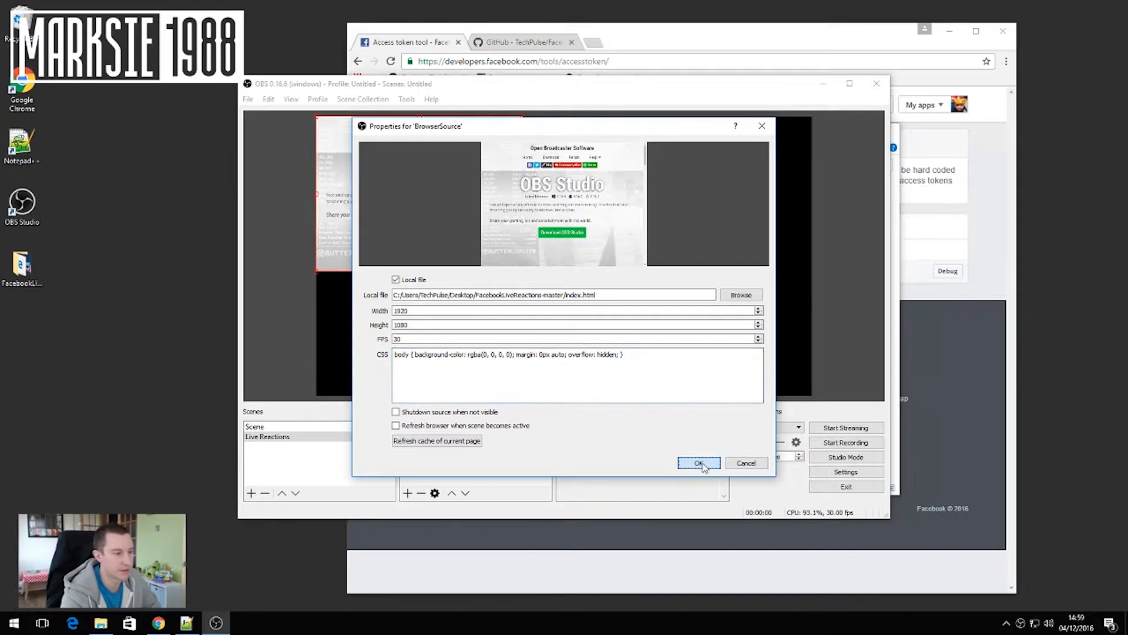
{"action": "left_click", "coordinate": [697, 462]}
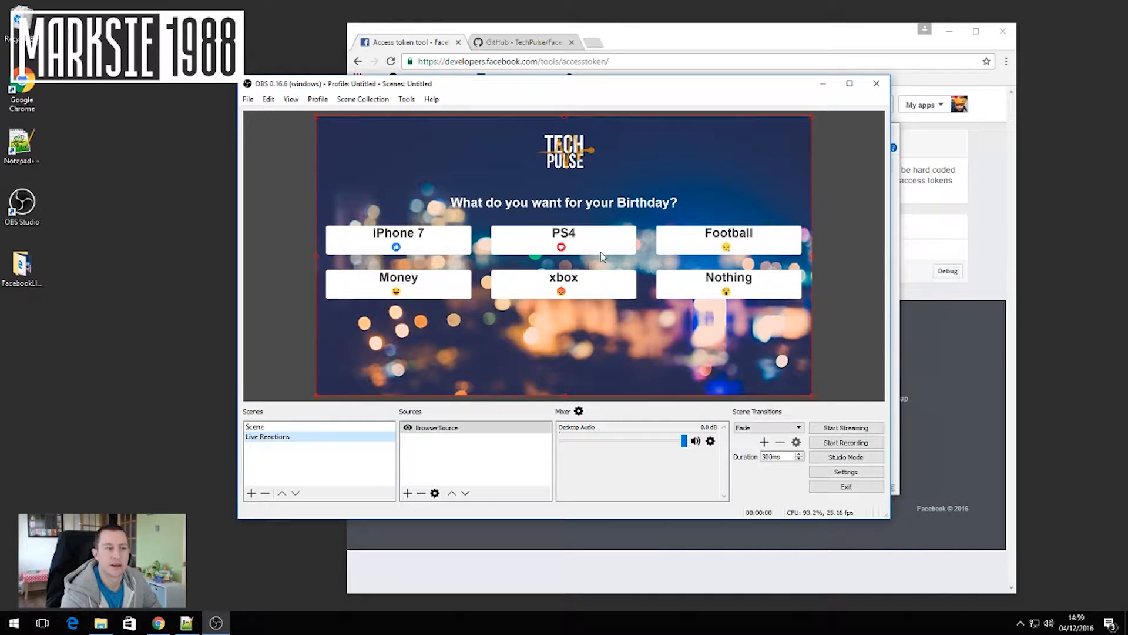
{"action": "mouse_move", "coordinate": [472, 205]}
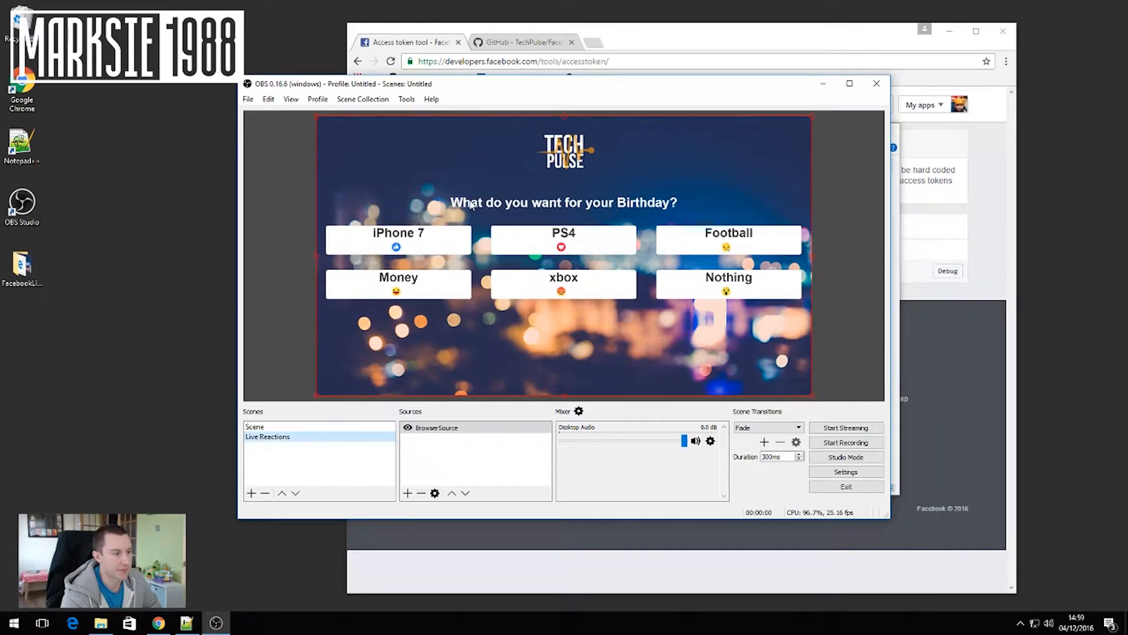
{"action": "mouse_move", "coordinate": [551, 208]}
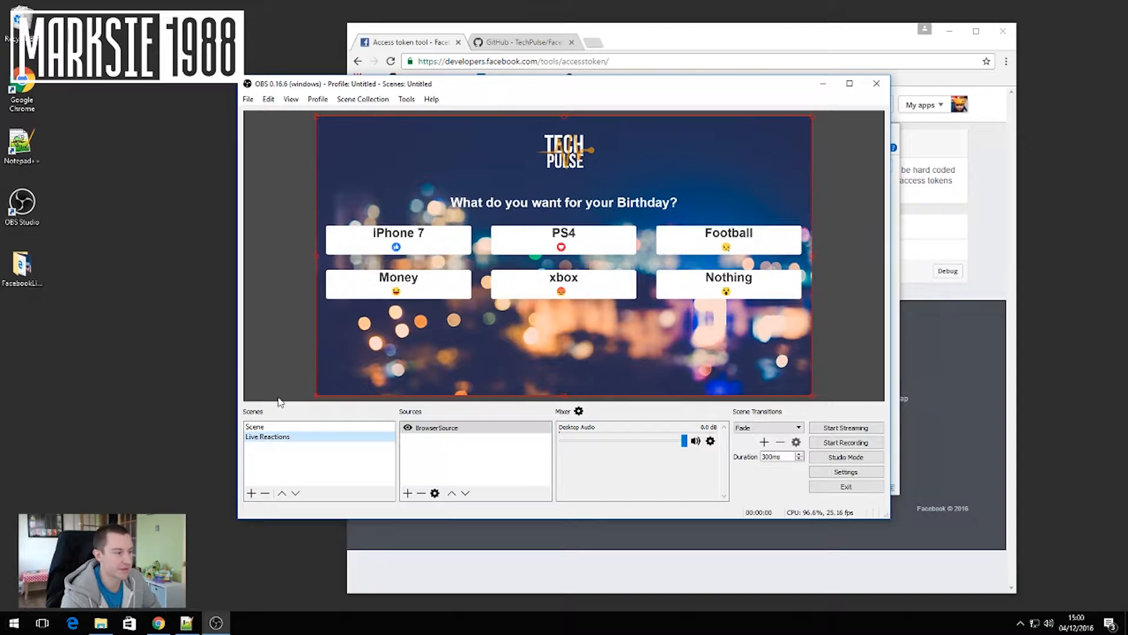
{"action": "left_click", "coordinate": [186, 623]}
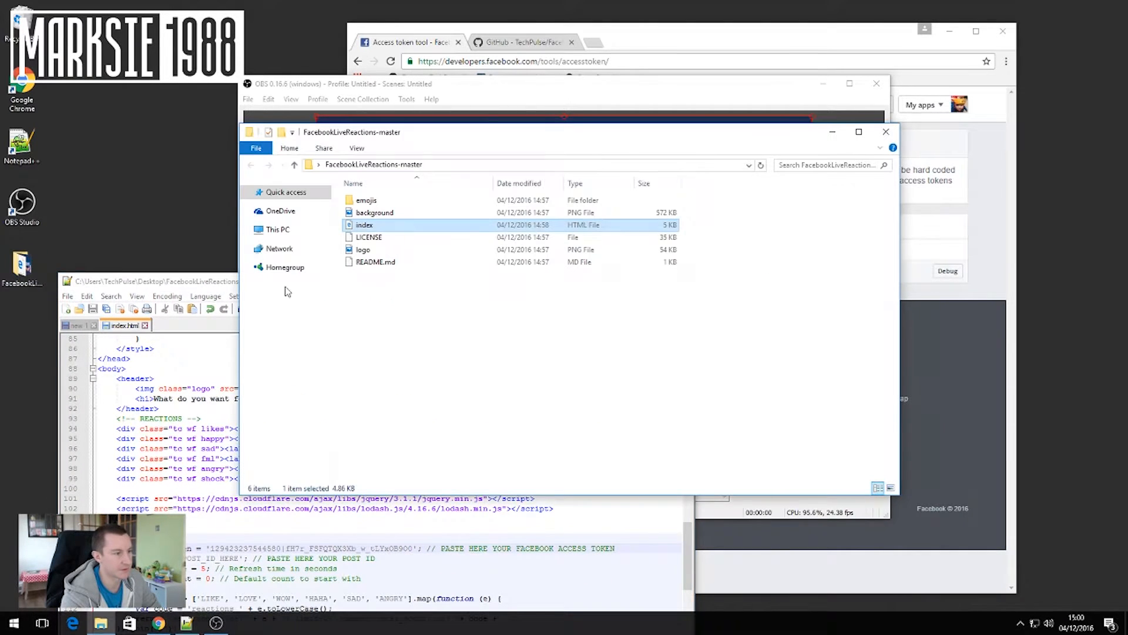
Step: Bring Notepad++ with index.html back to the front
{"action": "left_click", "coordinate": [375, 212]}
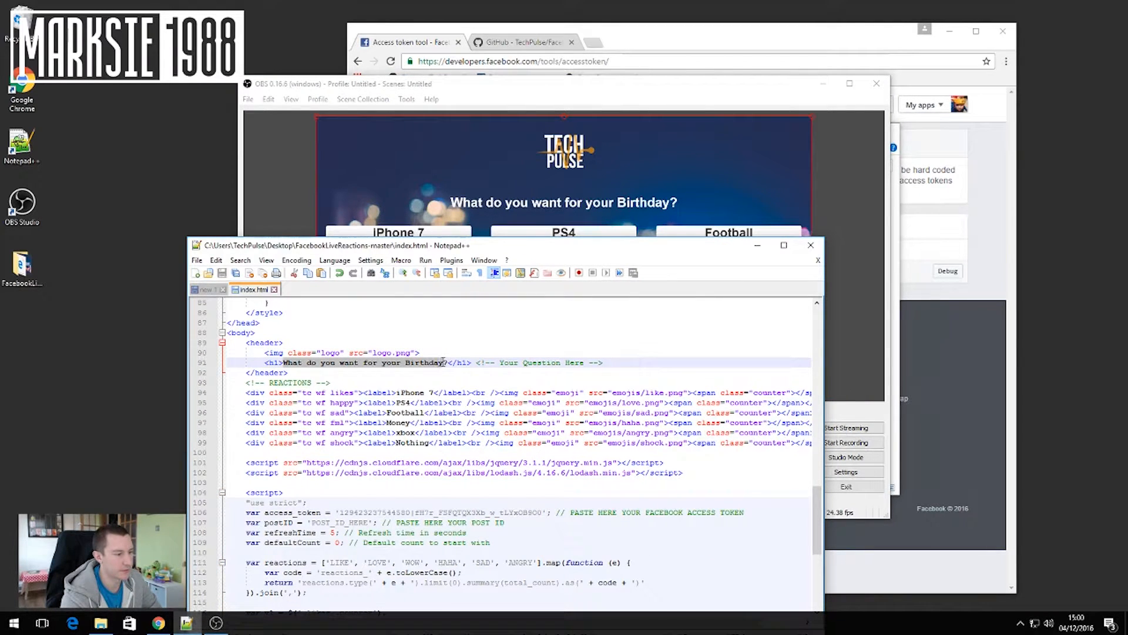
Step: Replace 'Birthday' in the index.html heading with 'Christmas'
{"action": "double_click", "coordinate": [424, 362]}
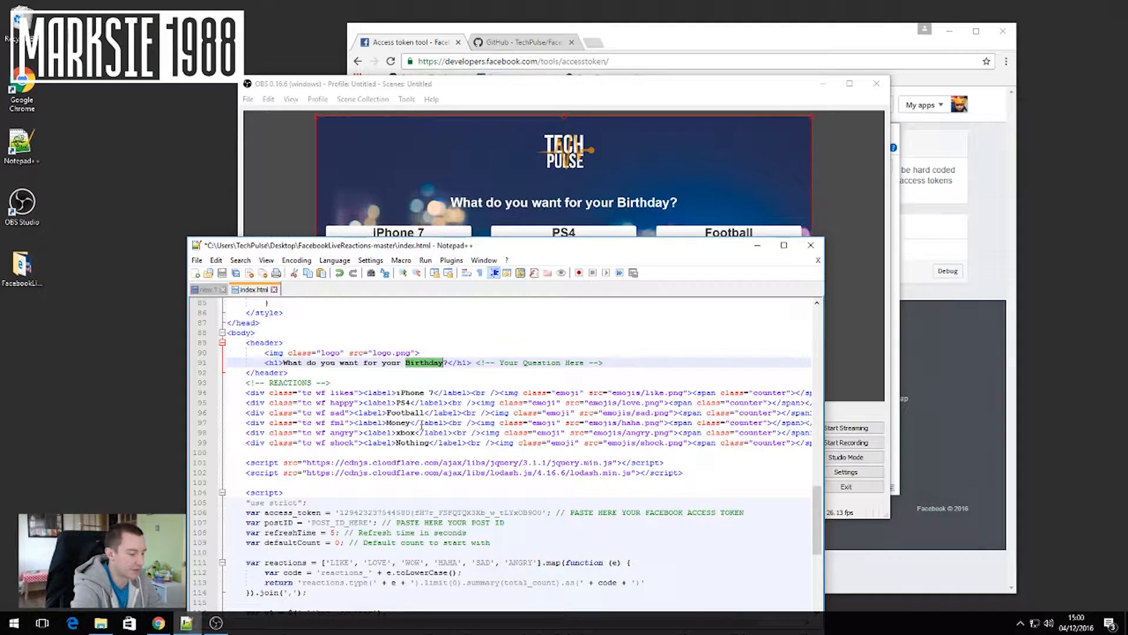
{"action": "type", "text": "Christmas"}
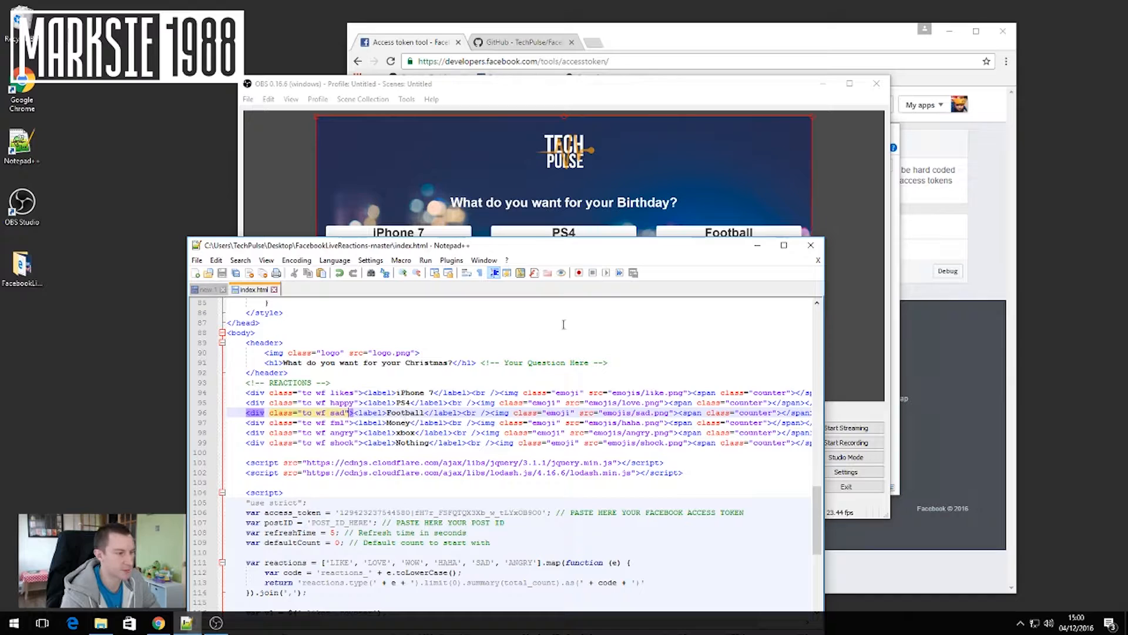
{"action": "left_click", "coordinate": [563, 84]}
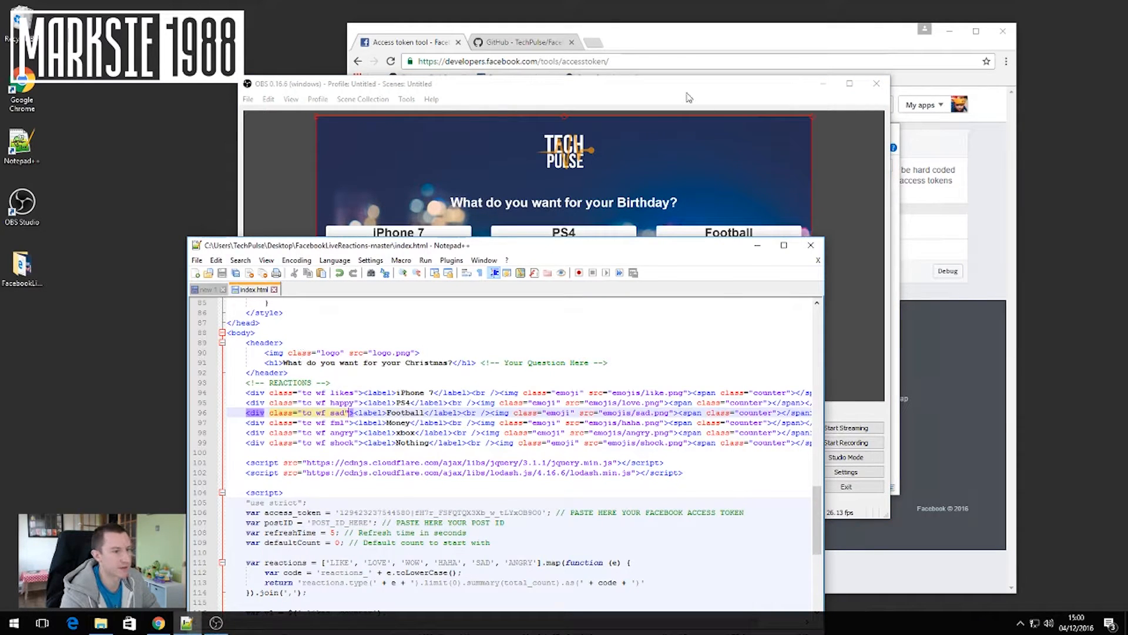
Step: Refresh the OBS browser source so the preview shows the Christmas question
{"action": "right_click", "coordinate": [436, 427]}
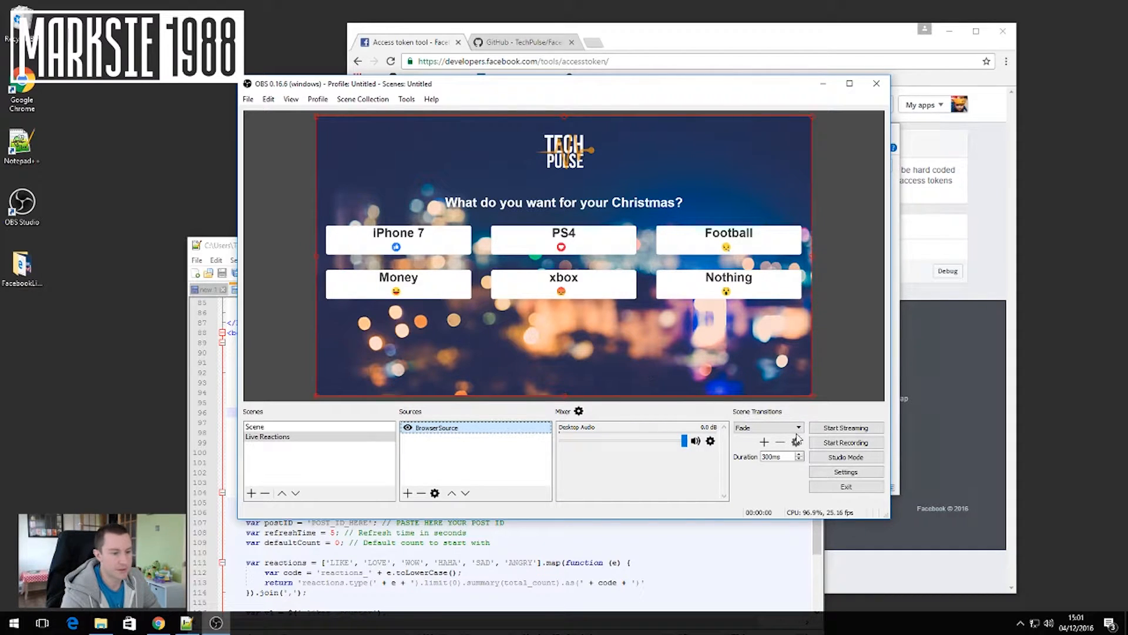
{"action": "left_click", "coordinate": [846, 472]}
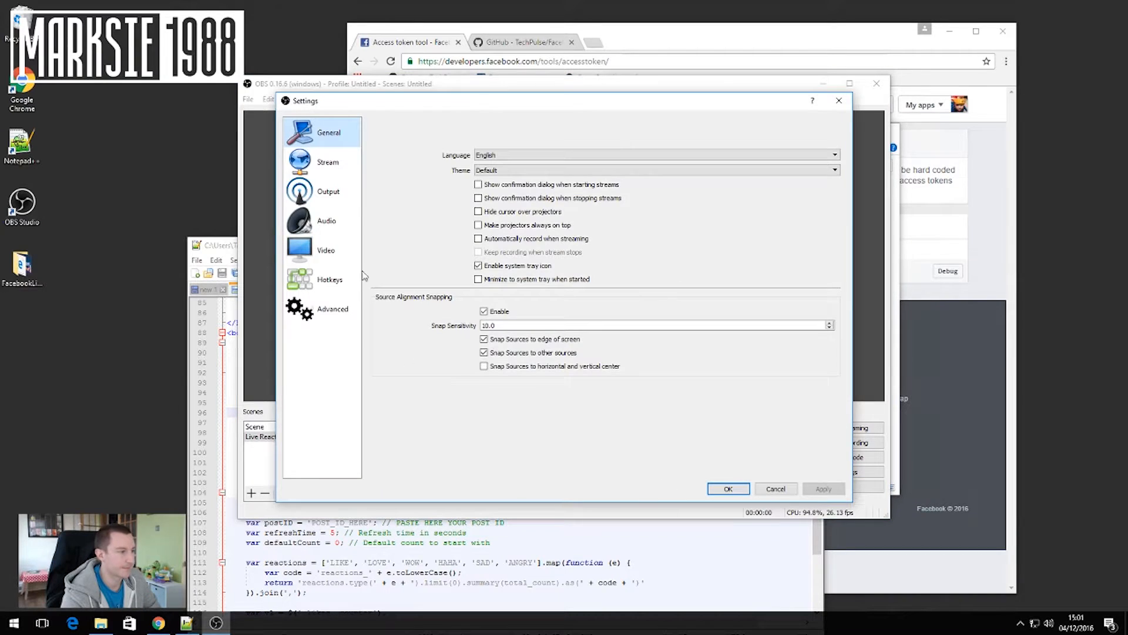
Step: Choose Facebook Live as the service in OBS Stream settings
{"action": "left_click", "coordinate": [328, 161]}
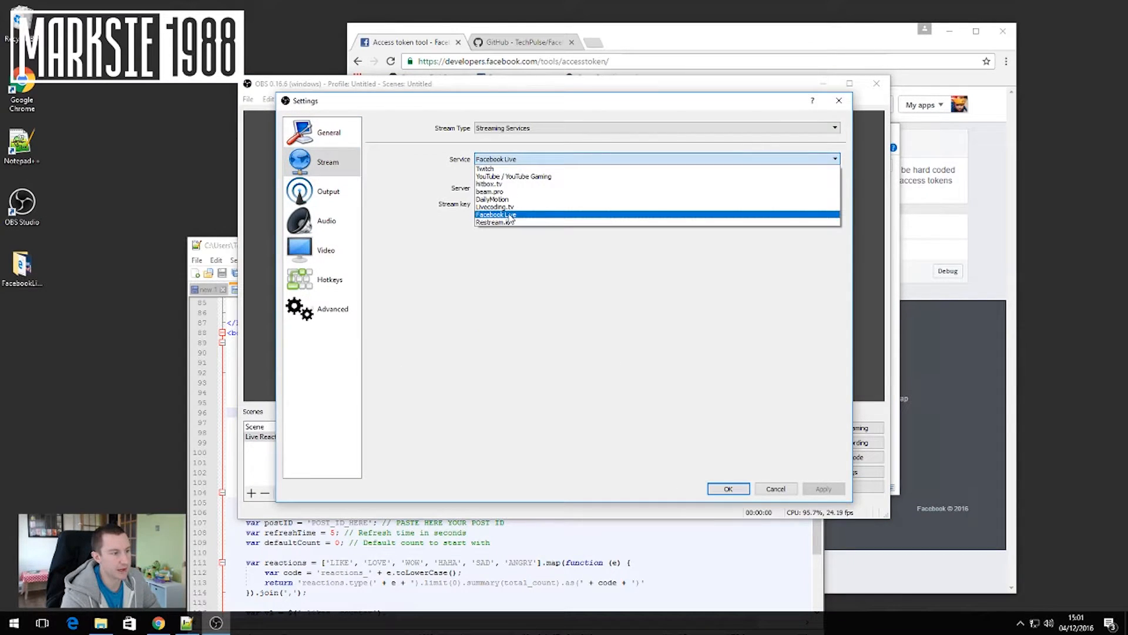
{"action": "left_click", "coordinate": [495, 214]}
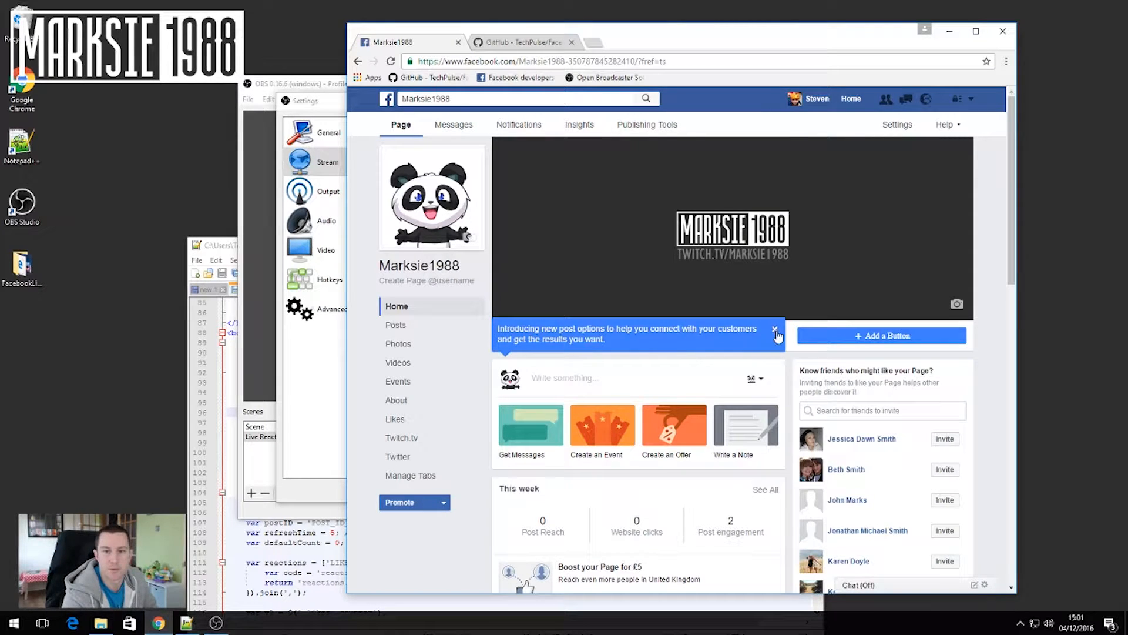
Step: Dismiss the notice and start a new live video from the Marksie1988 page's Videos tools
{"action": "left_click", "coordinate": [775, 334]}
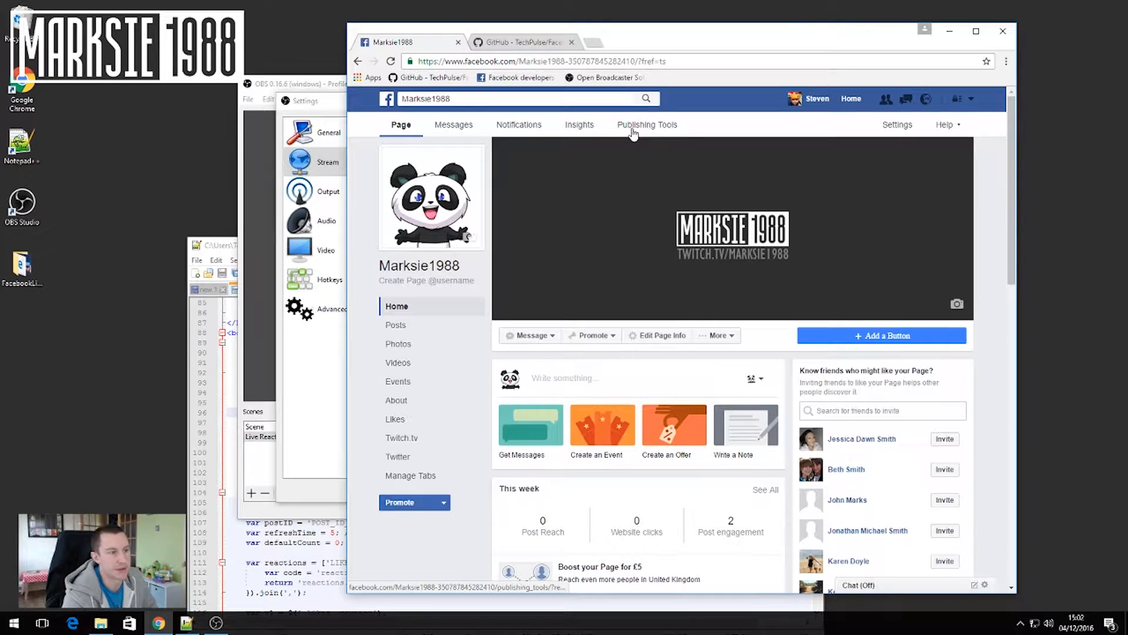
{"action": "left_click", "coordinate": [647, 124]}
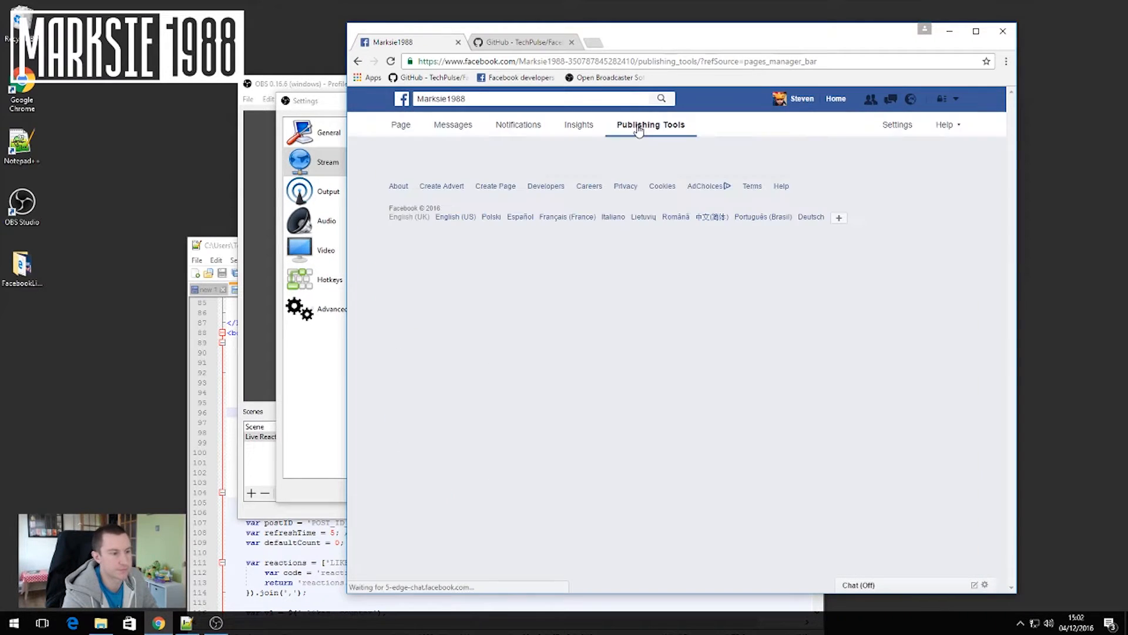
{"action": "left_click", "coordinate": [650, 125]}
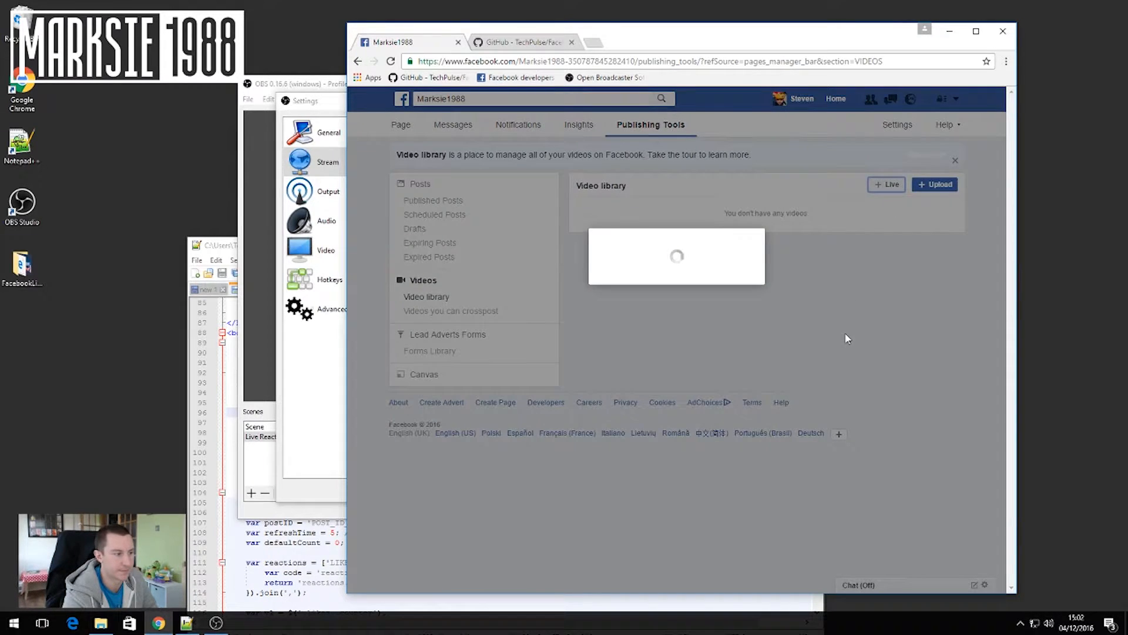
{"action": "left_click", "coordinate": [885, 184]}
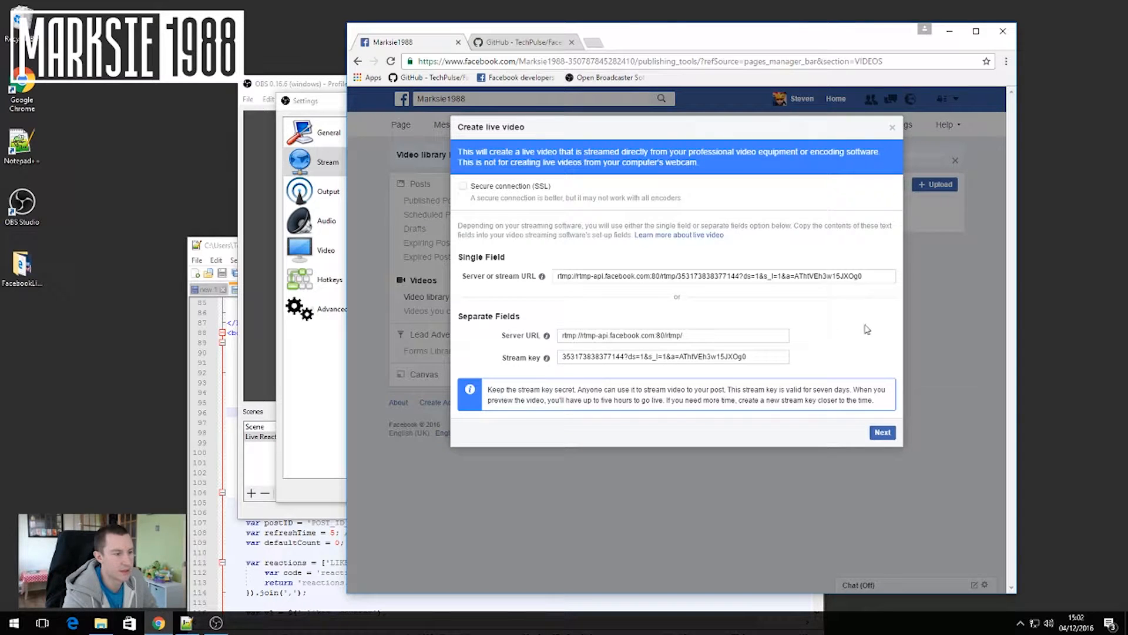
{"action": "mouse_move", "coordinate": [551, 270]}
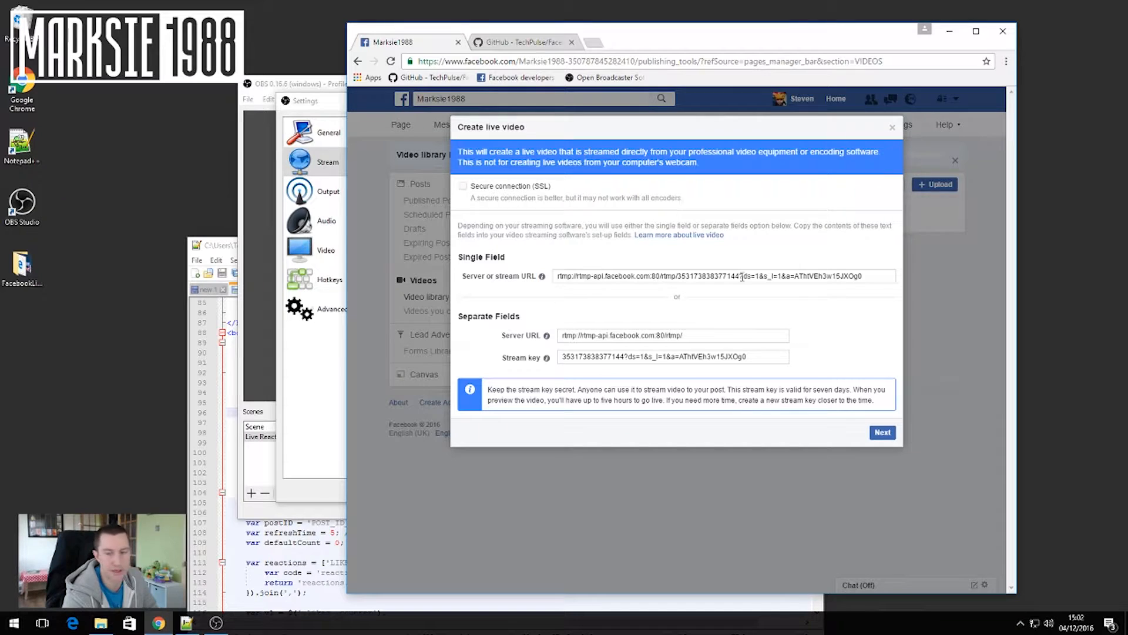
{"action": "mouse_move", "coordinate": [545, 358]}
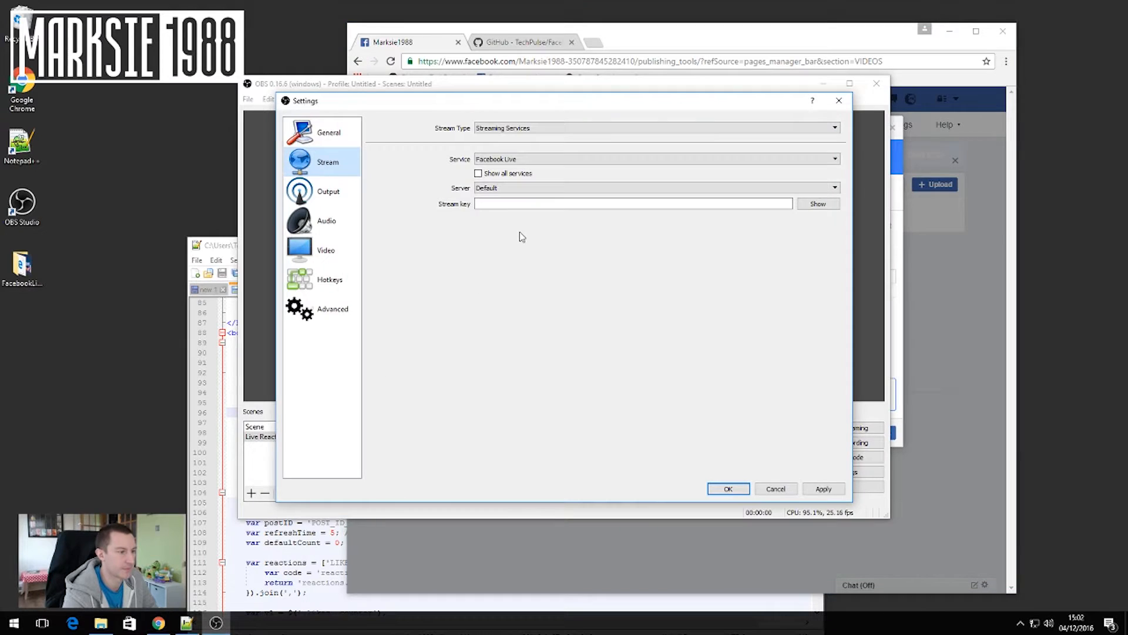
Step: Paste the Facebook stream key into the OBS Stream key field
{"action": "right_click", "coordinate": [634, 204]}
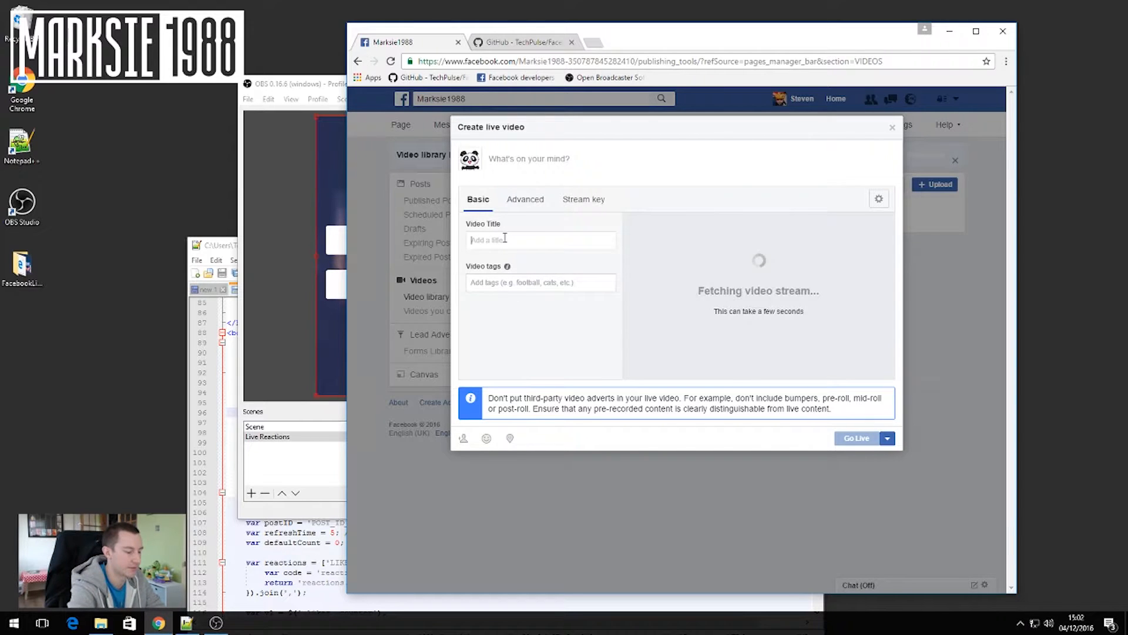
Step: Enter 'Test Stream' as the title of the Facebook live video
{"action": "type", "text": "Test Stream"}
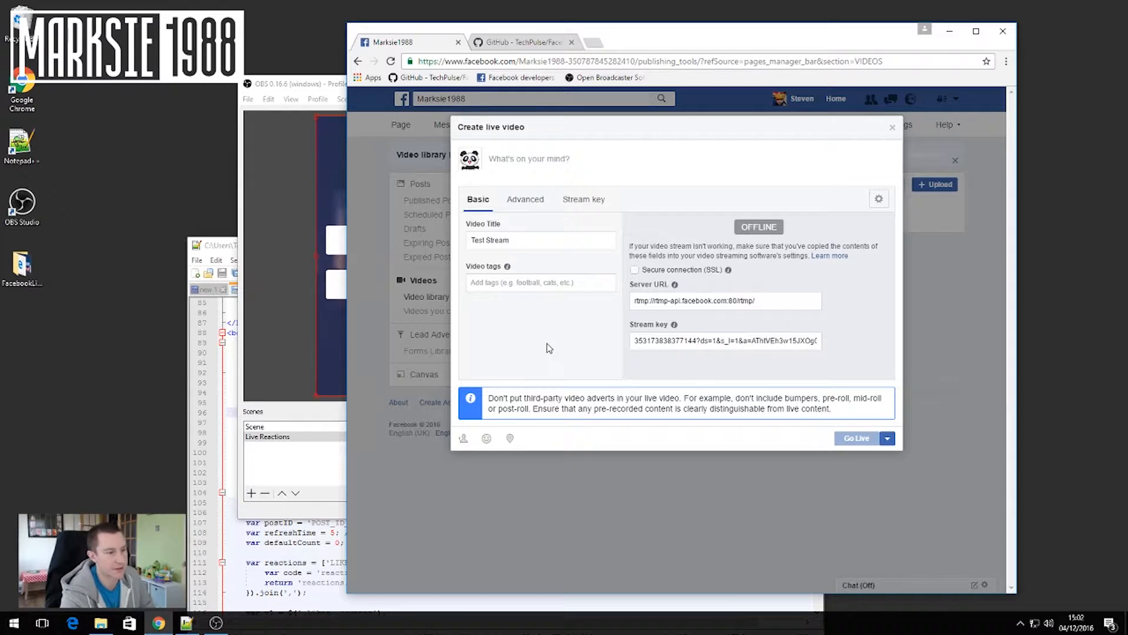
{"action": "mouse_move", "coordinate": [760, 273]}
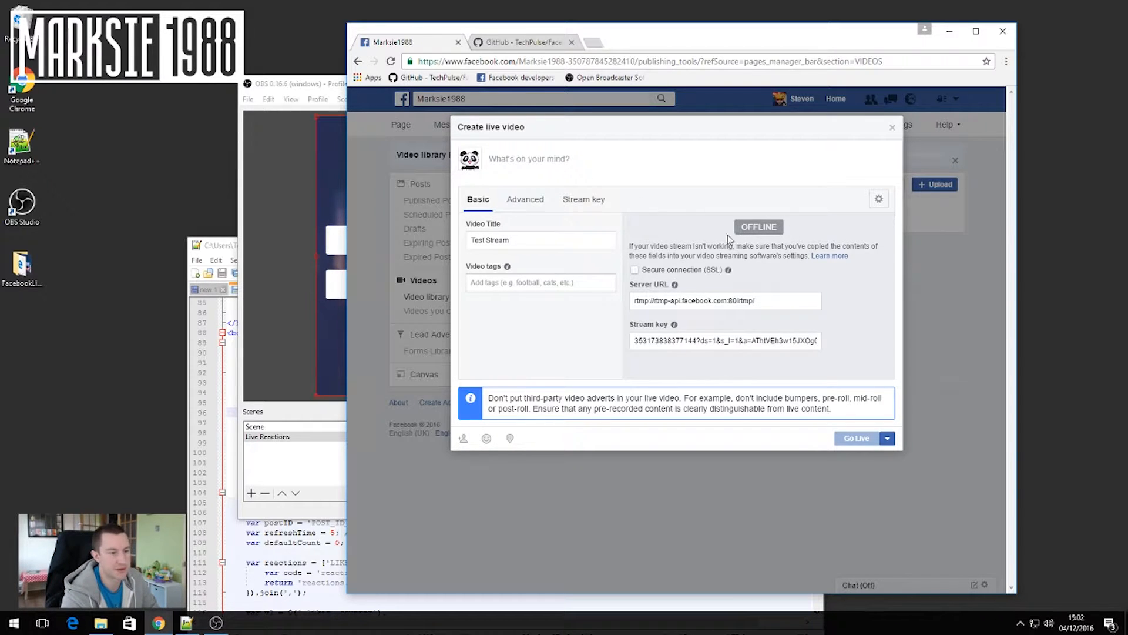
{"action": "mouse_move", "coordinate": [310, 75]}
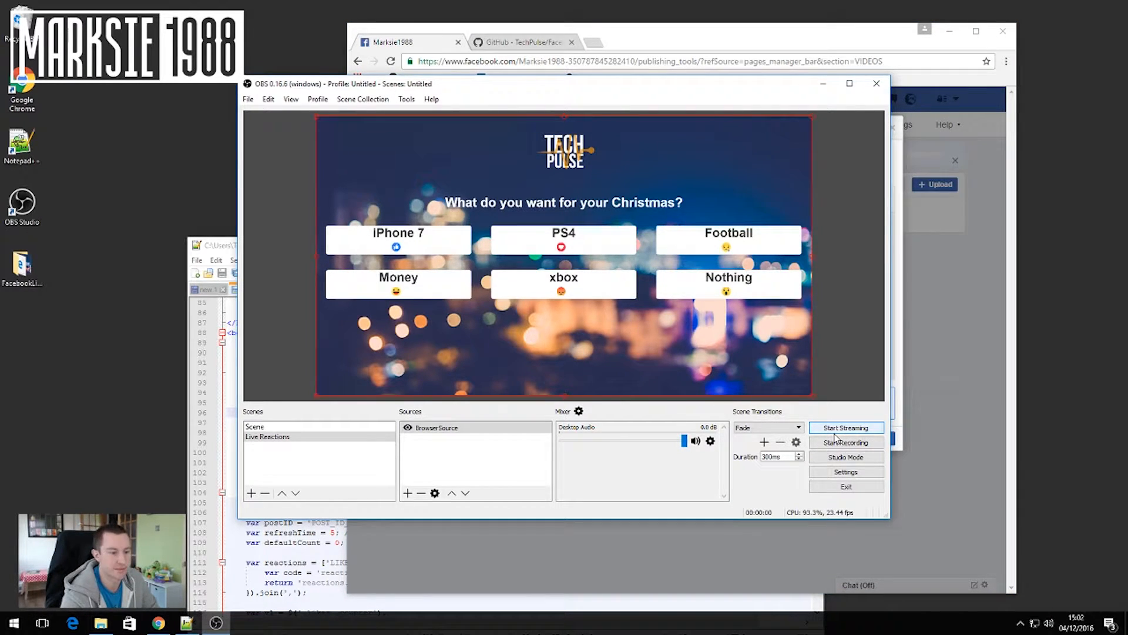
Step: Start streaming from OBS so Facebook previews the Christmas reactions poll
{"action": "left_click", "coordinate": [846, 427]}
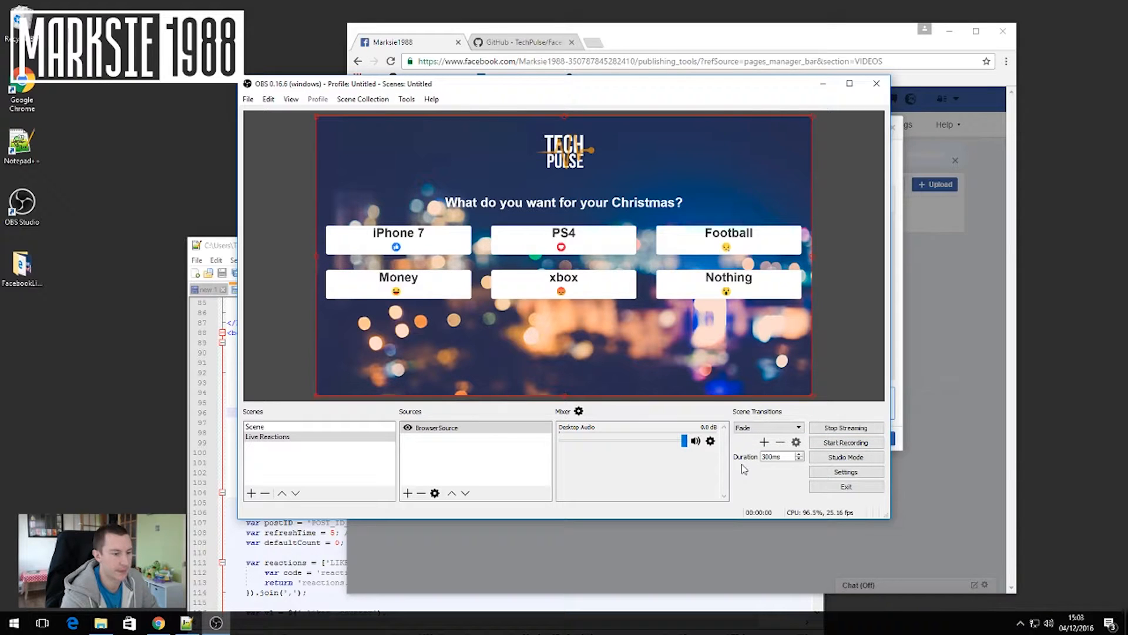
{"action": "left_click", "coordinate": [845, 442]}
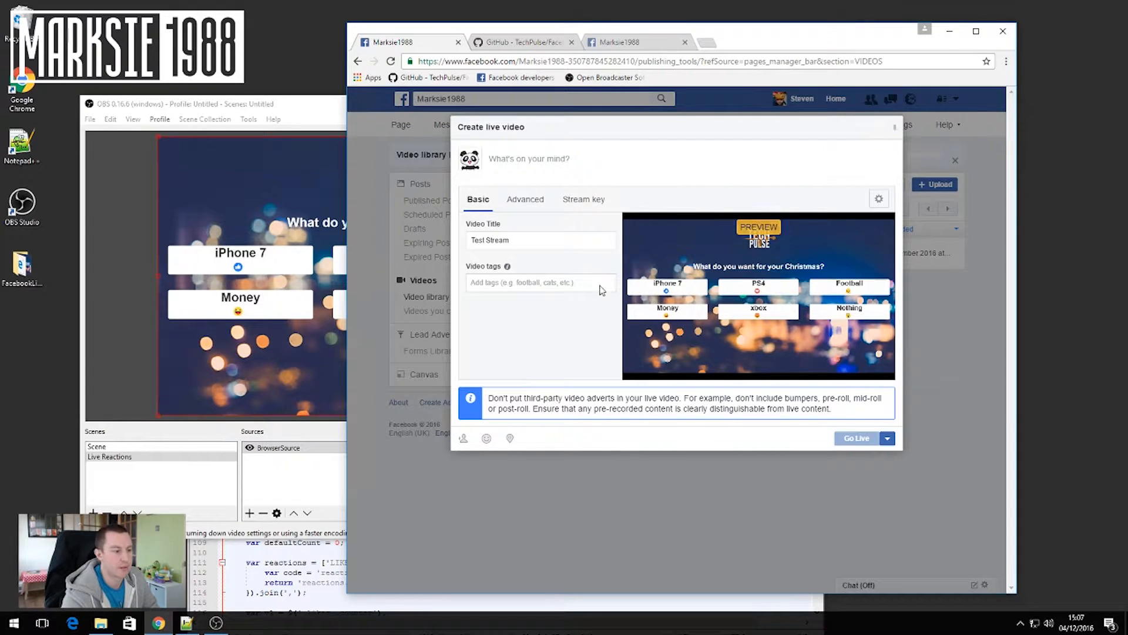
{"action": "mouse_move", "coordinate": [825, 285]}
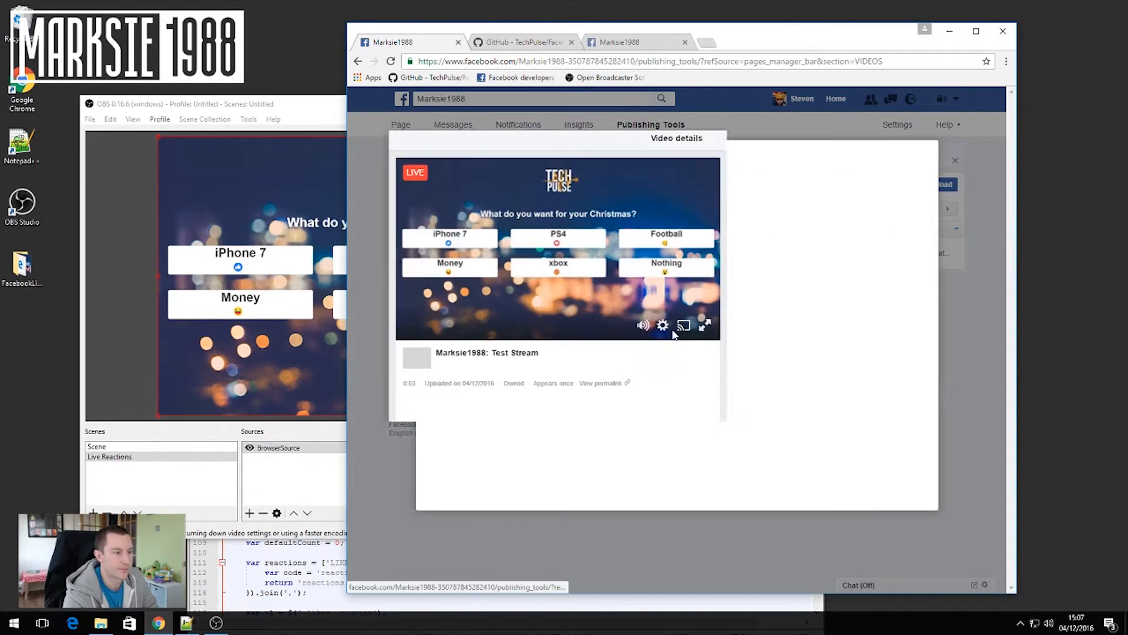
Step: Open the live video's post and copy its video ID from the address bar
{"action": "left_click", "coordinate": [600, 383]}
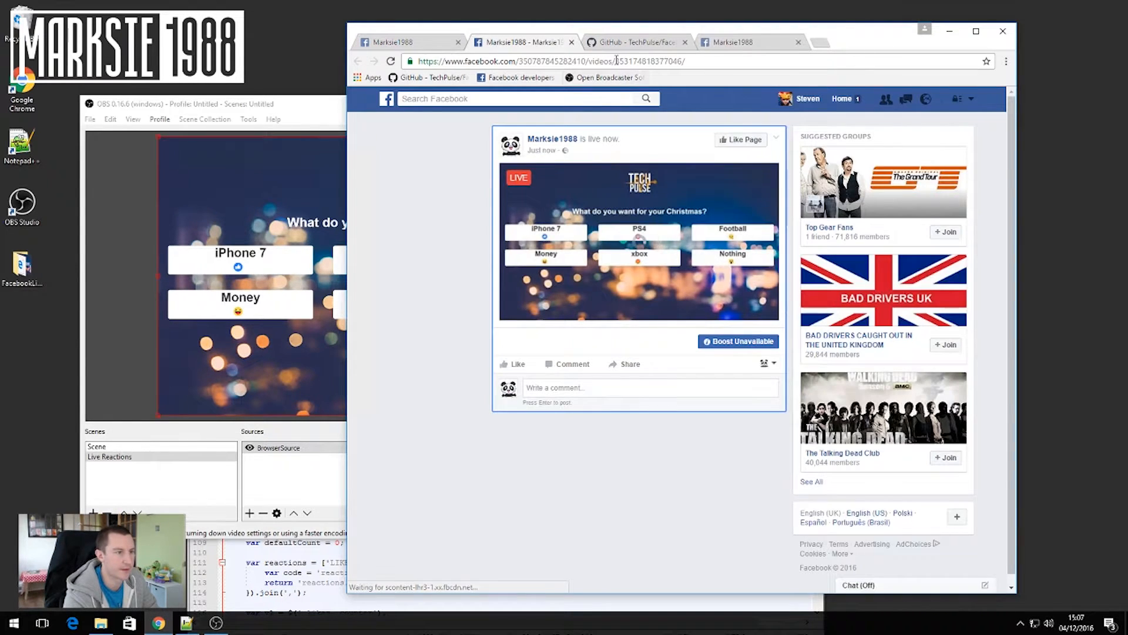
{"action": "right_click", "coordinate": [647, 62]}
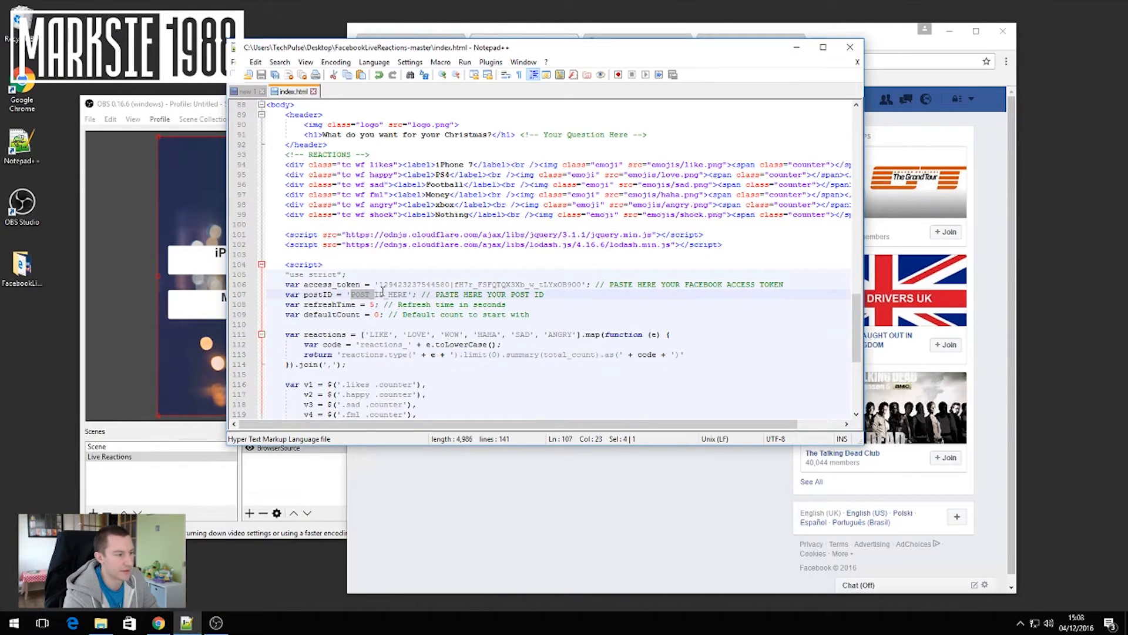
Step: Paste the live video ID over POST_ID_HERE on line 107 of index.html
{"action": "right_click", "coordinate": [378, 294]}
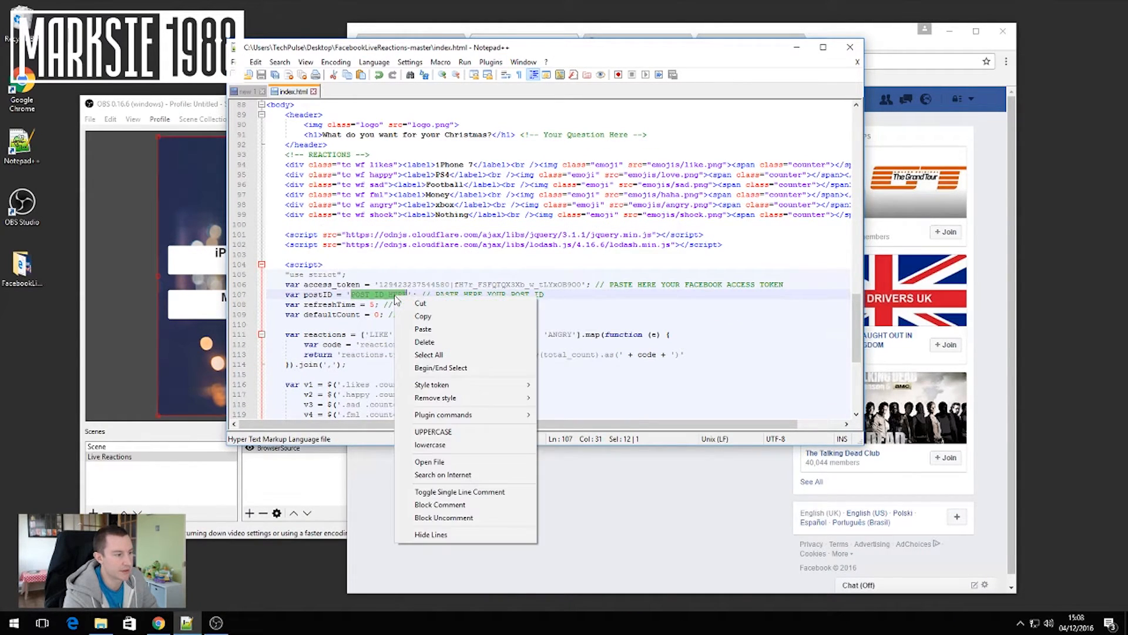
{"action": "left_click", "coordinate": [422, 329]}
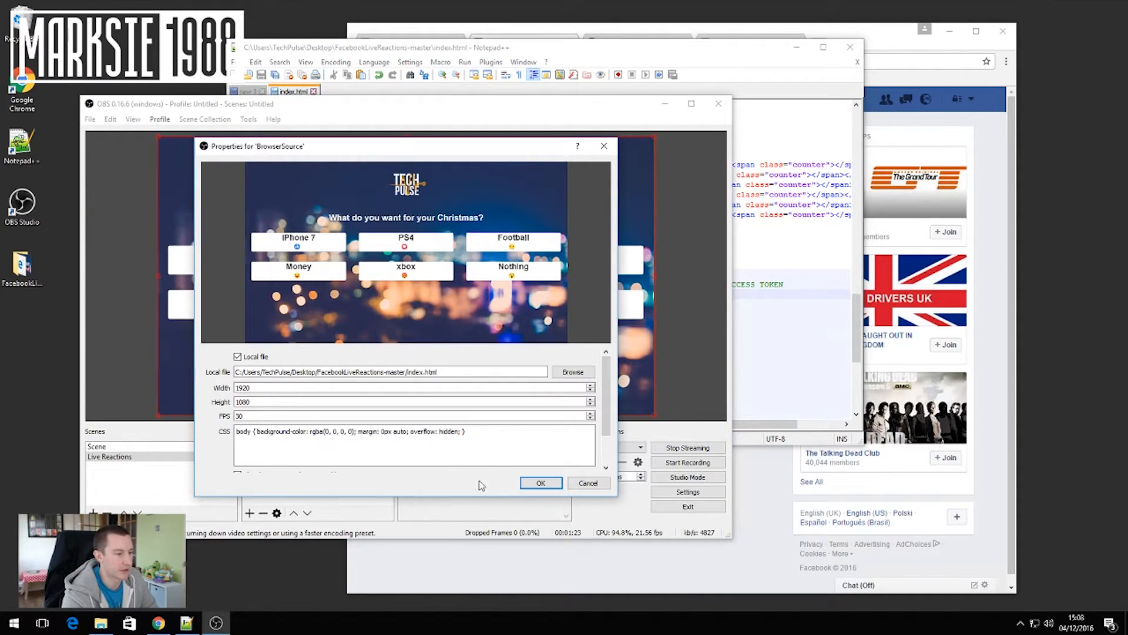
Step: Confirm the BrowserSource properties to reload the page with zero reaction counts
{"action": "left_click", "coordinate": [541, 482]}
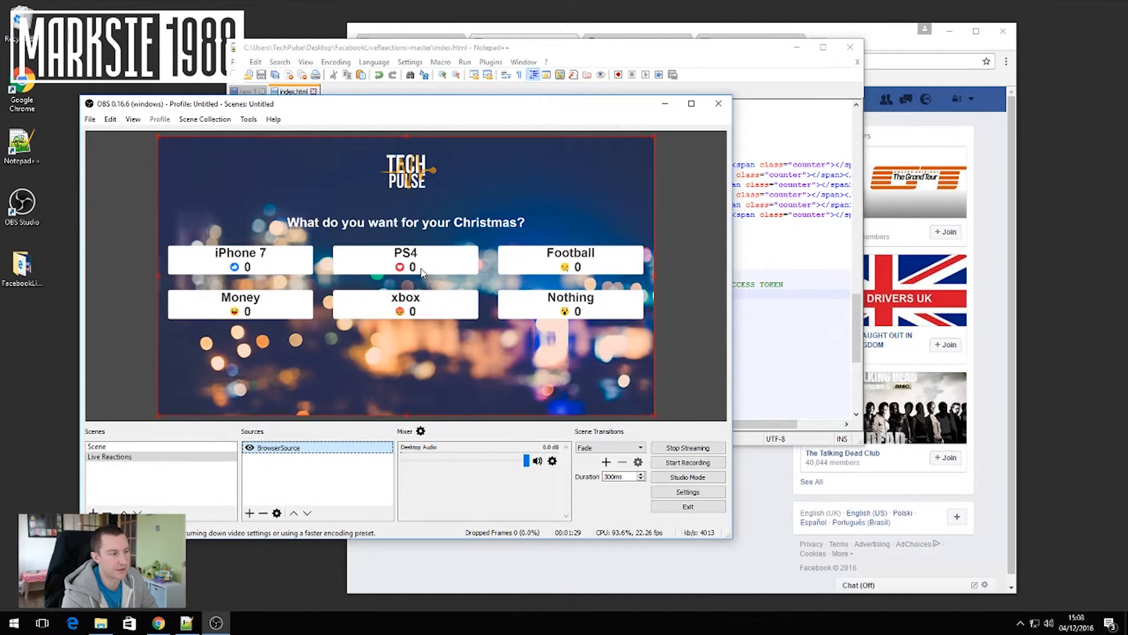
{"action": "mouse_move", "coordinate": [251, 324]}
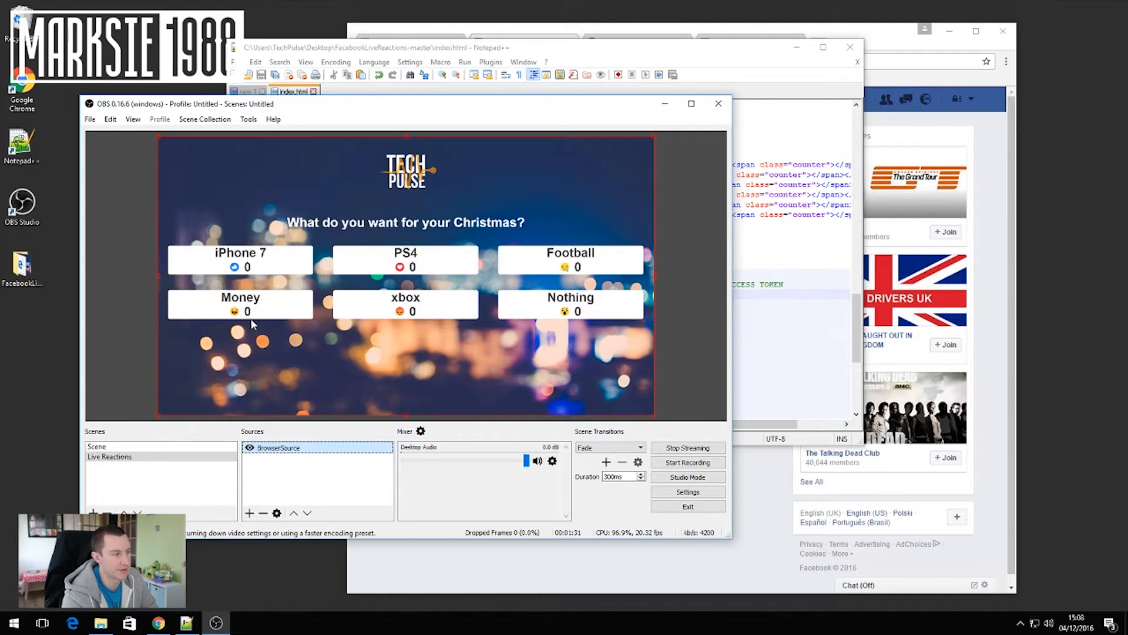
{"action": "mouse_move", "coordinate": [586, 281]}
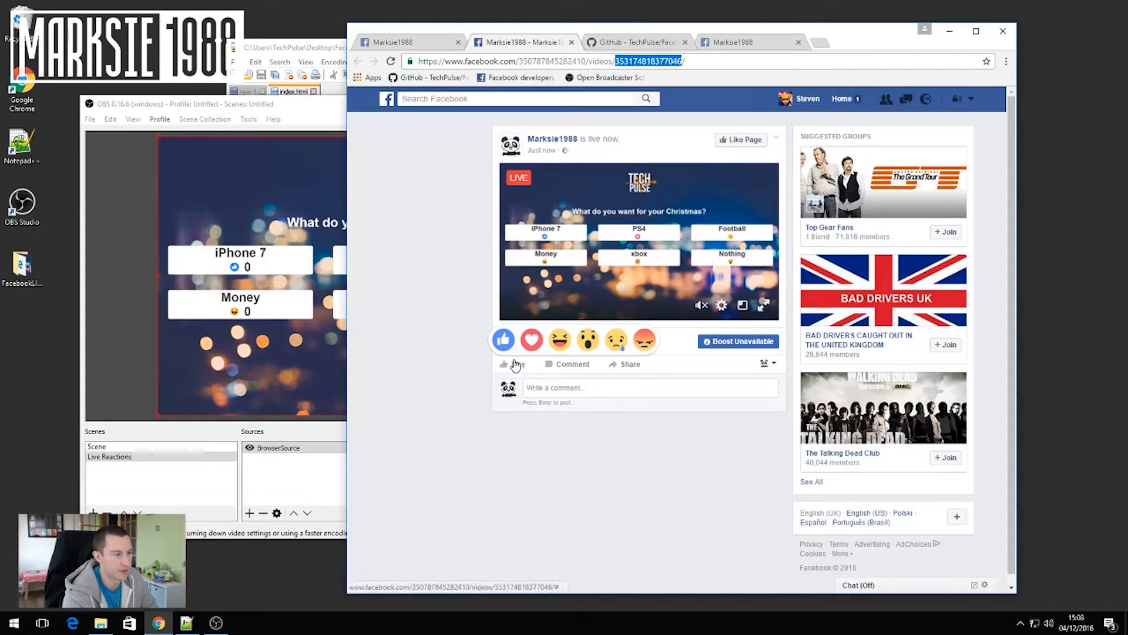
Step: React Haha to the live post, view the video, then close the theatre view
{"action": "left_click", "coordinate": [559, 340]}
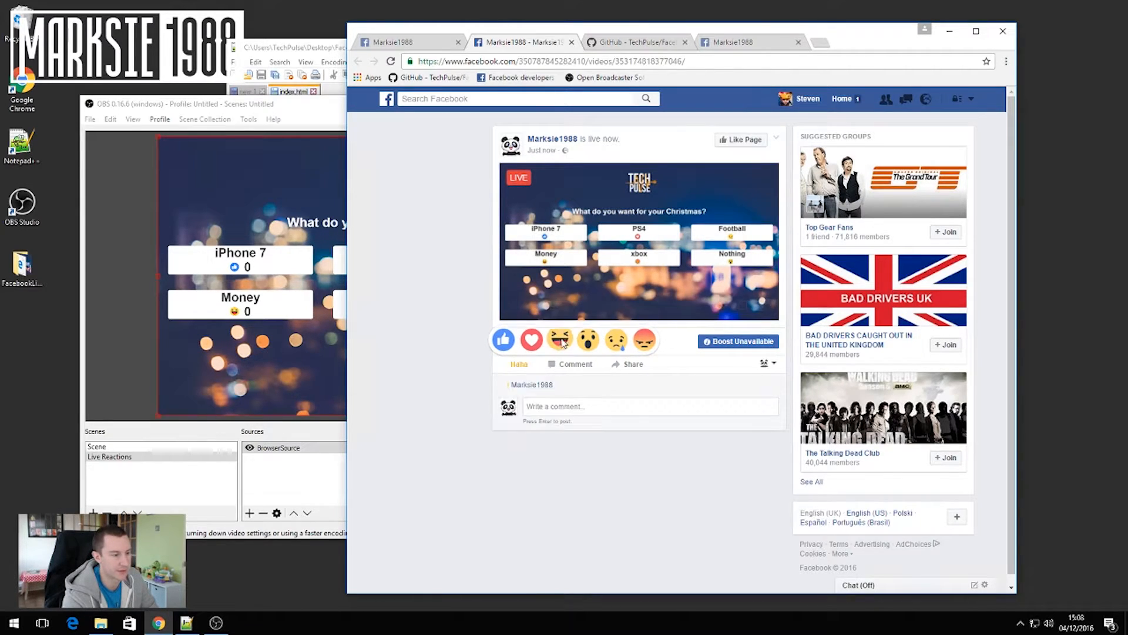
{"action": "left_click", "coordinate": [560, 339]}
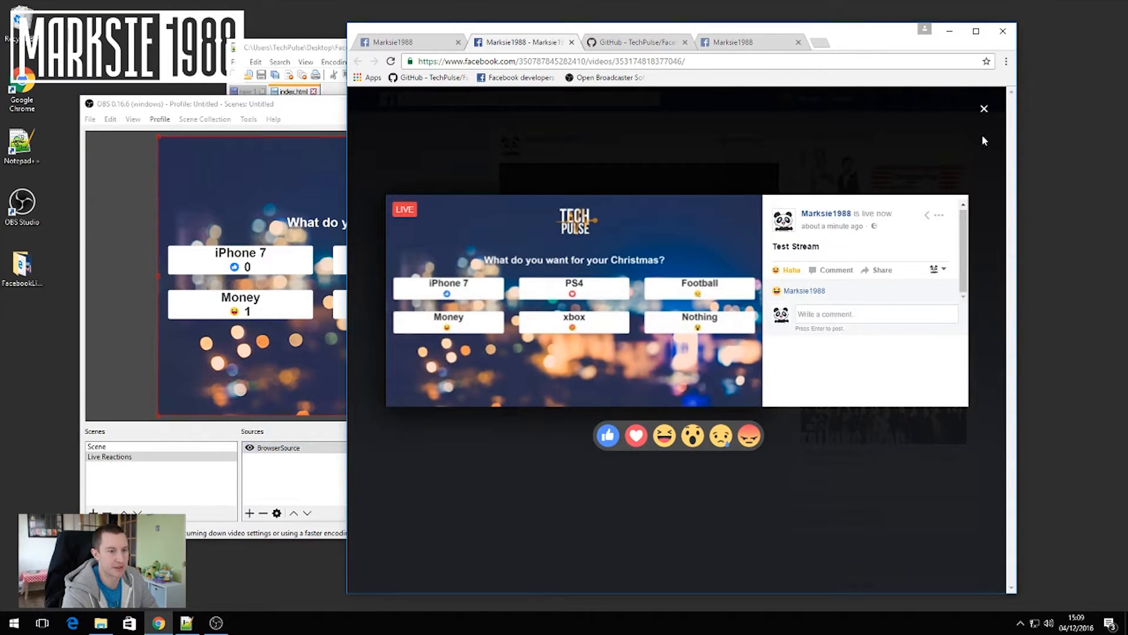
{"action": "left_click", "coordinate": [984, 109]}
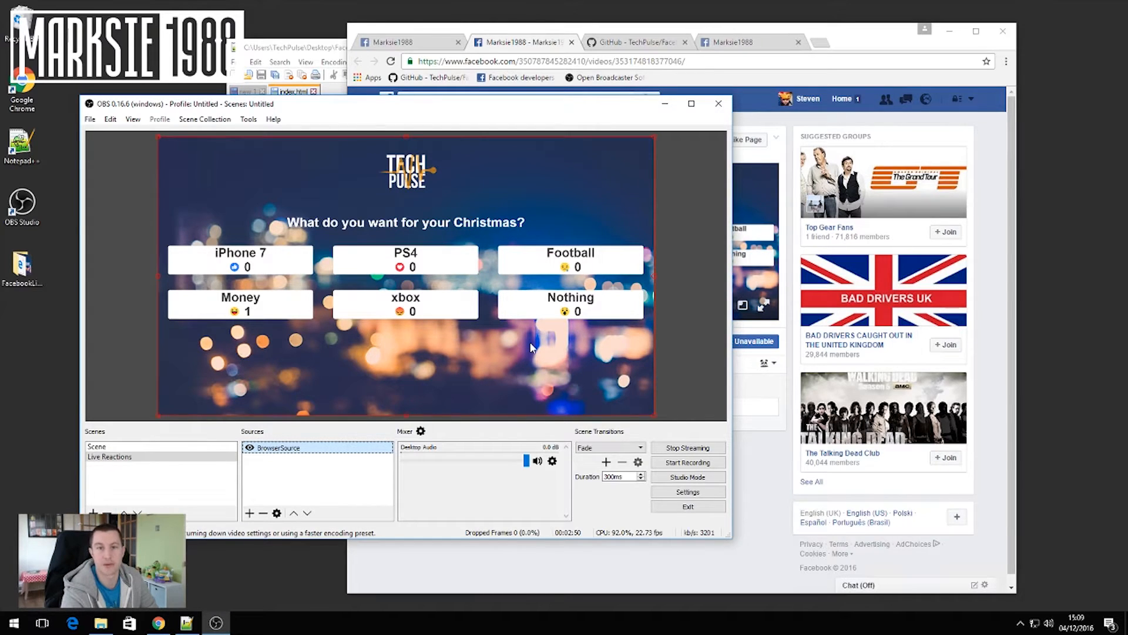
{"action": "mouse_move", "coordinate": [218, 289]}
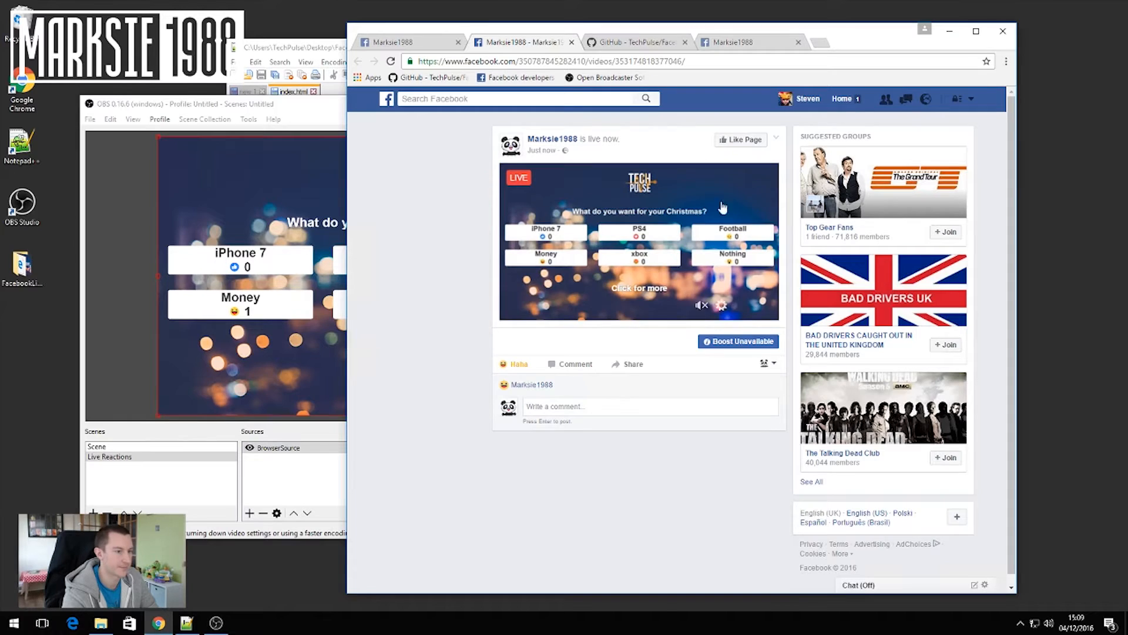
Step: End the Test Stream live video from Publishing Tools and confirm
{"action": "left_click", "coordinate": [777, 140]}
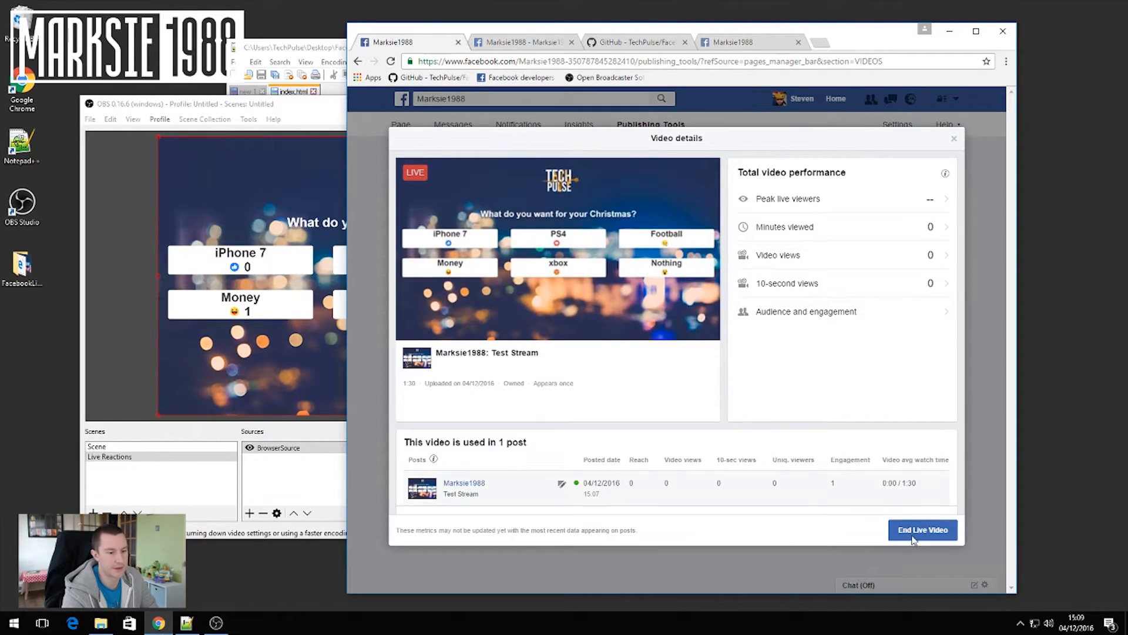
{"action": "left_click", "coordinate": [923, 530]}
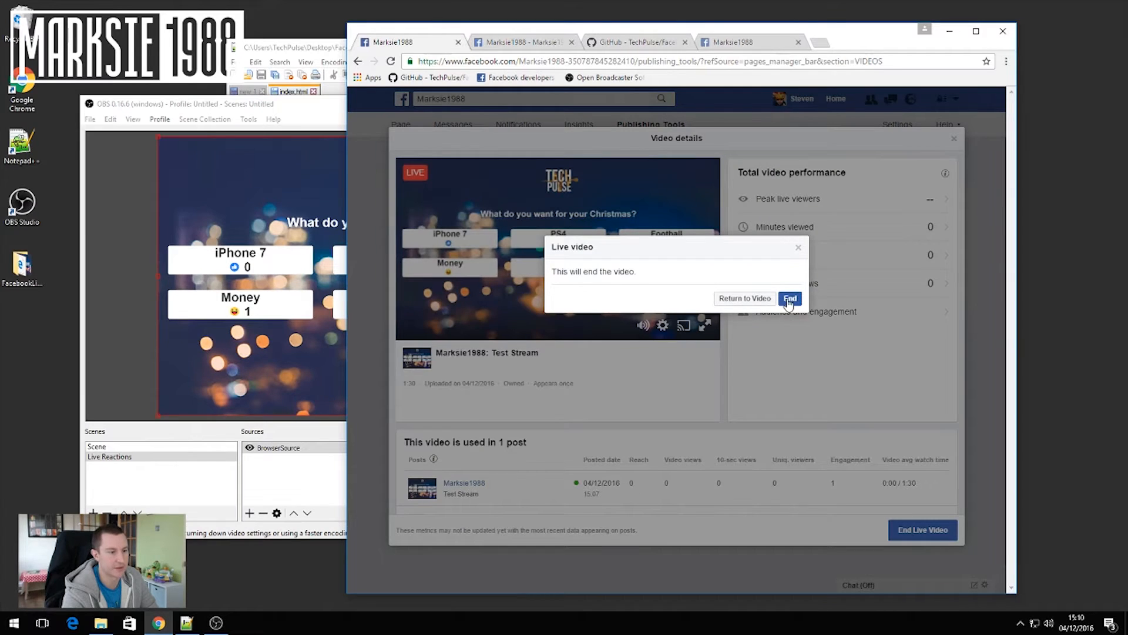
{"action": "left_click", "coordinate": [789, 298]}
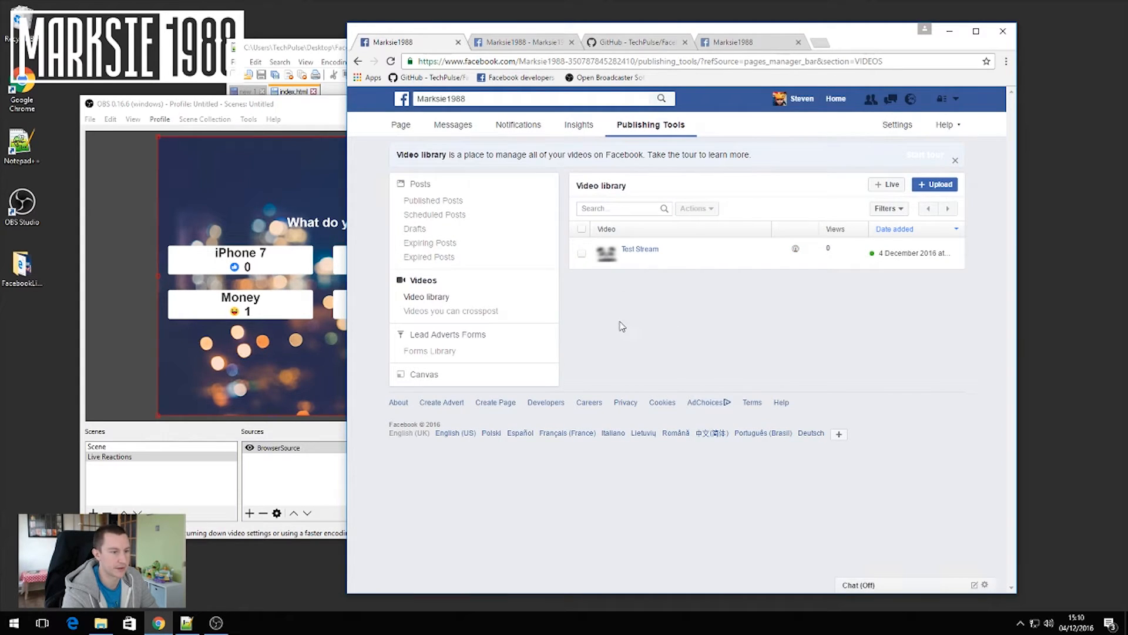